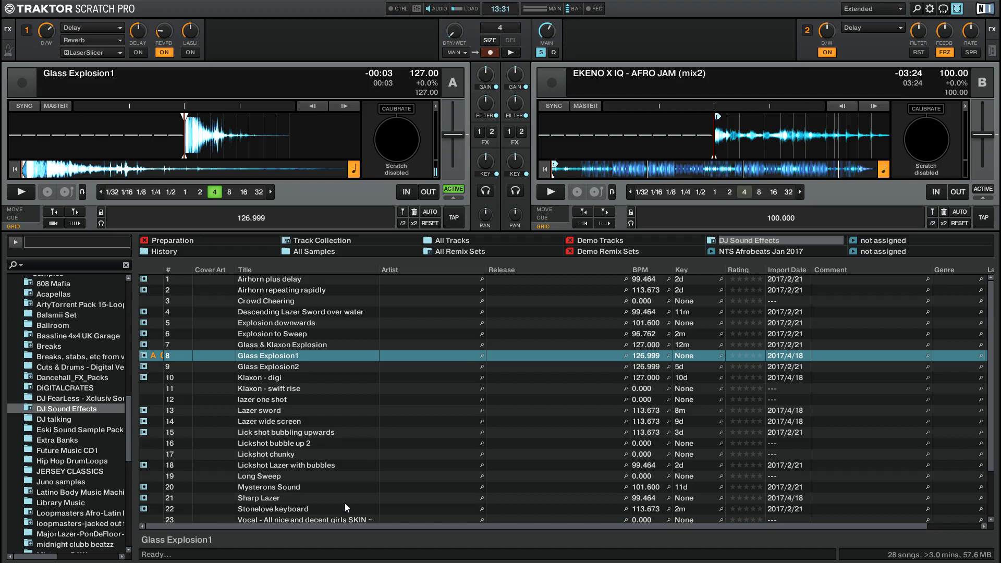
Load Descending Lazer Sword over water into deck A from the DJ Sound Effects playlist and cue it
{"action": "left_click", "coordinate": [56, 106]}
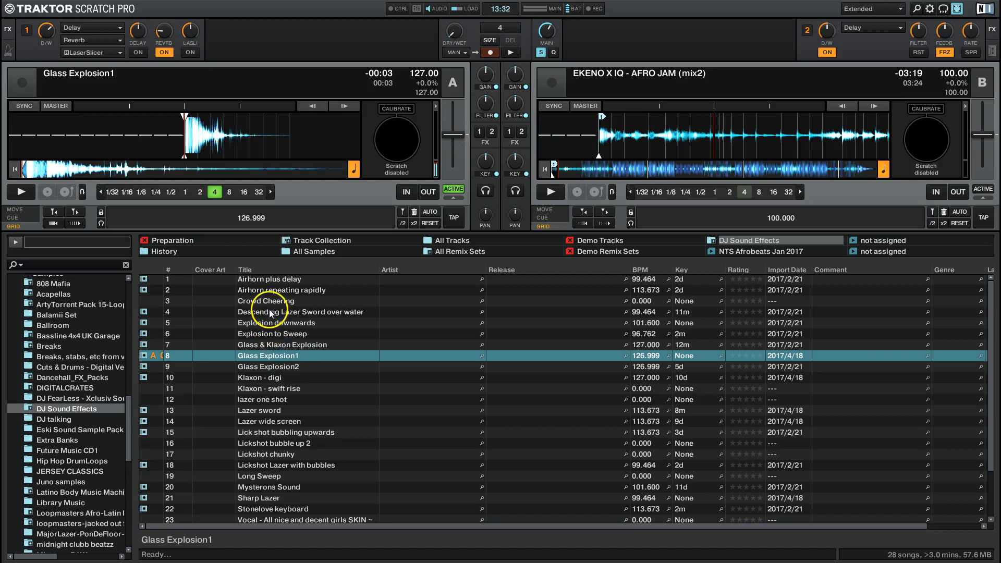
{"action": "double_click", "coordinate": [300, 312]}
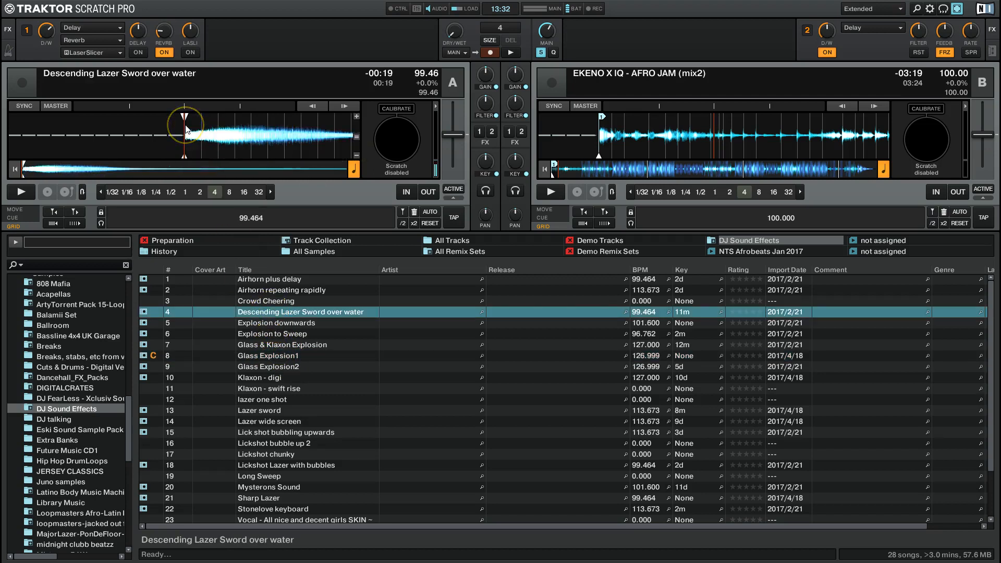
{"action": "left_click", "coordinate": [20, 192]}
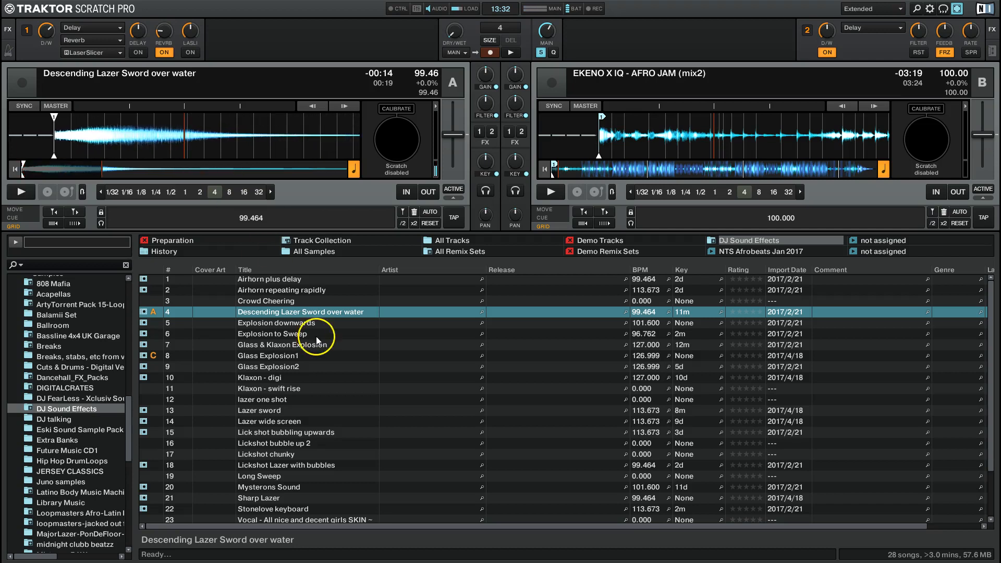
{"action": "scroll", "scroll_direction": "down", "scroll_amount": 3}
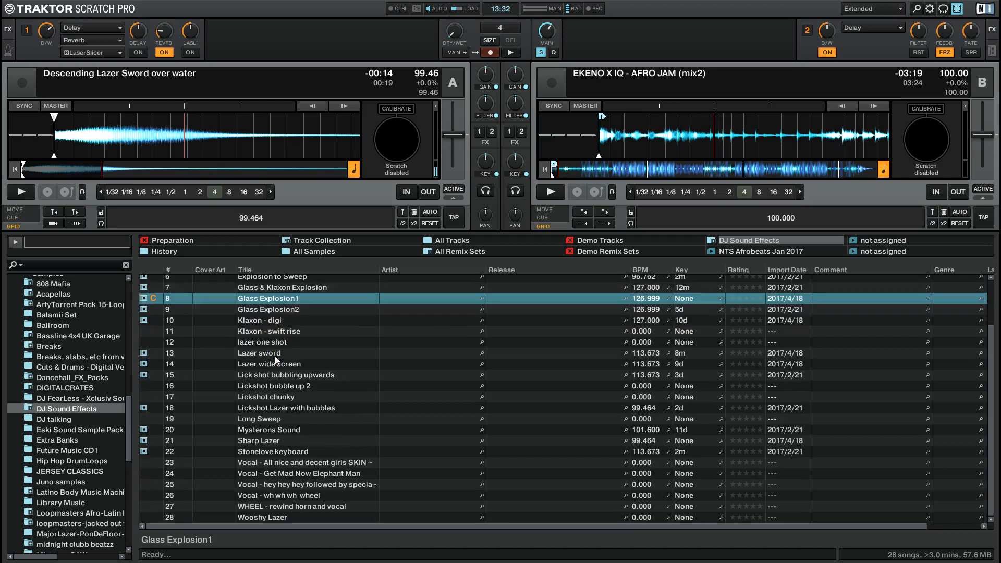
{"action": "left_click", "coordinate": [274, 364]}
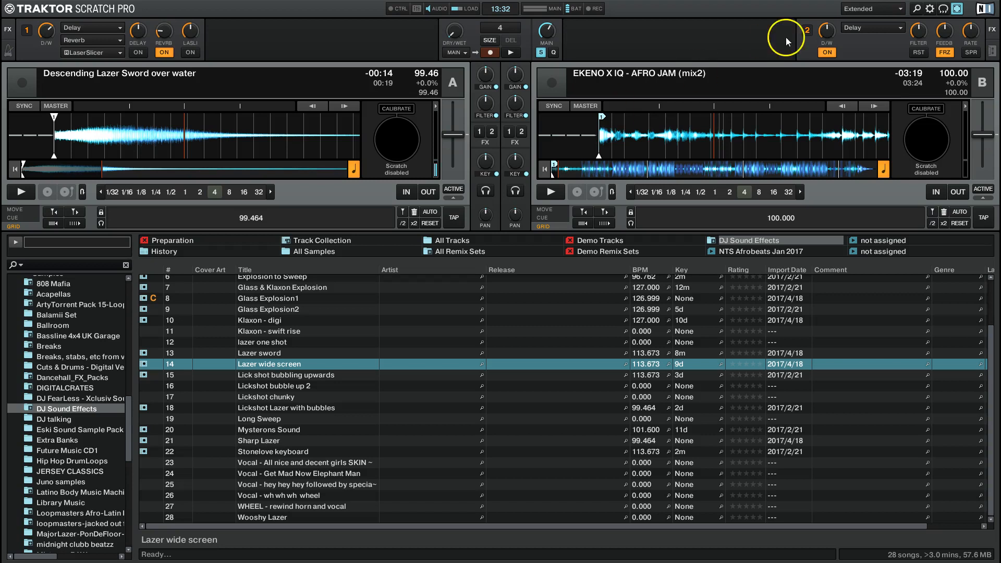
Make decks C and D remix decks in Decks Layout preferences and show them below A and B
{"action": "left_click", "coordinate": [929, 9]}
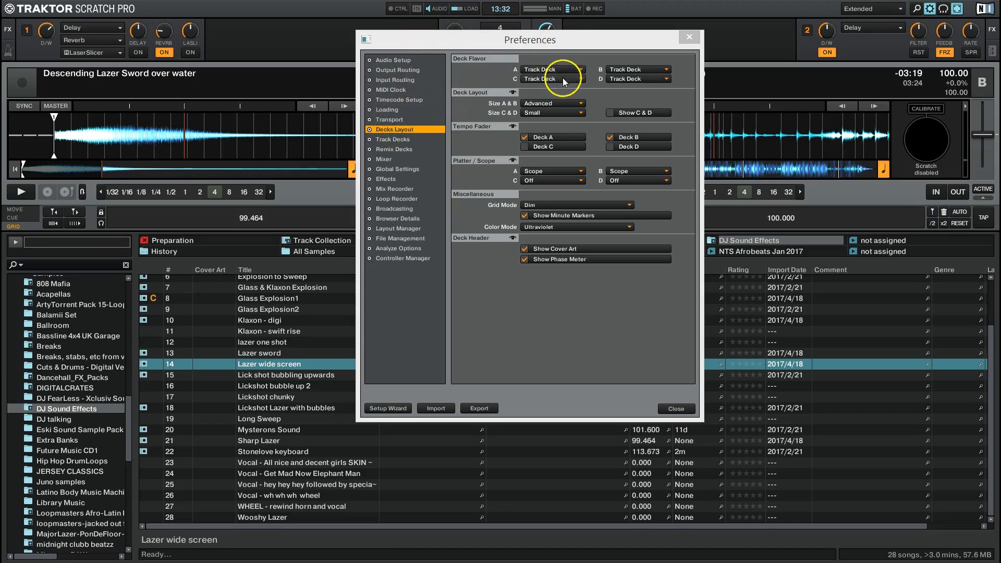
{"action": "left_click", "coordinate": [552, 78]}
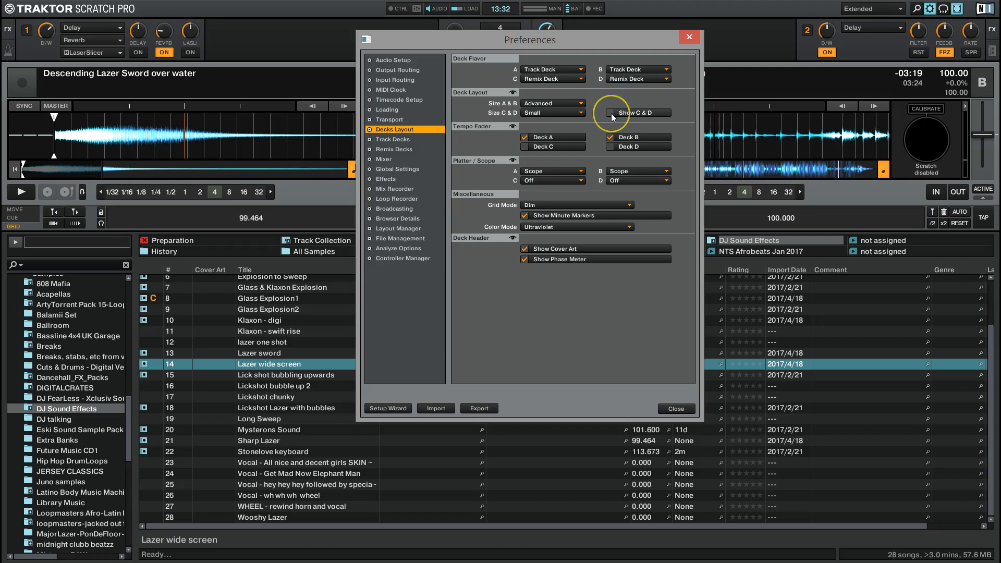
{"action": "left_click", "coordinate": [610, 113]}
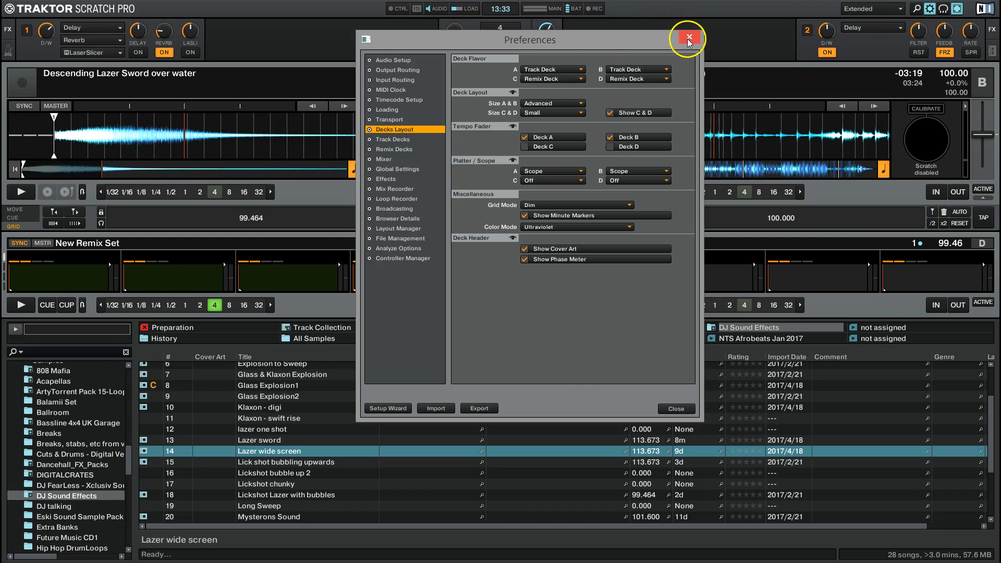
{"action": "left_click", "coordinate": [687, 39]}
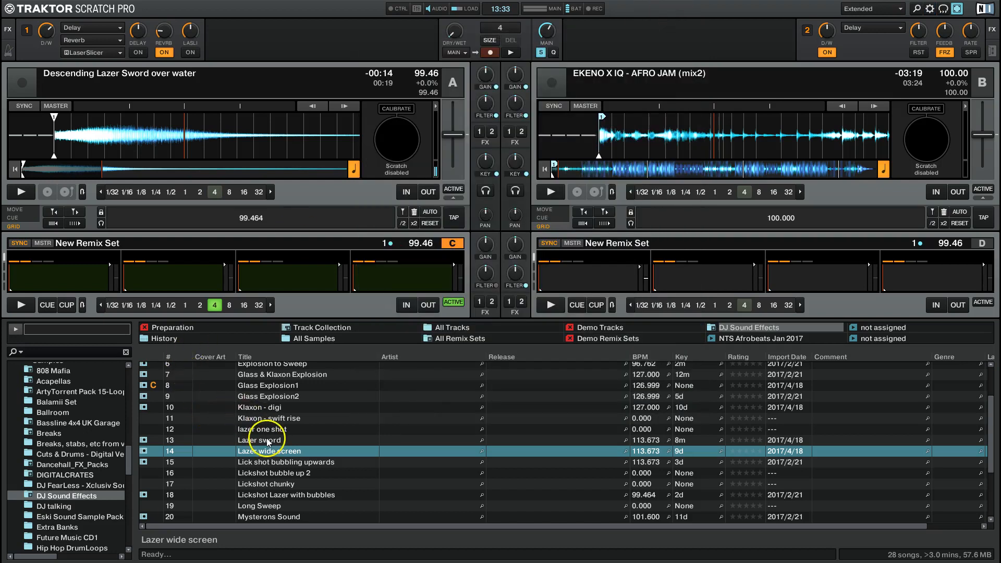
Load lazer one shot and Glass Explosion1 into remix deck C's first two slots
{"action": "left_click", "coordinate": [263, 429]}
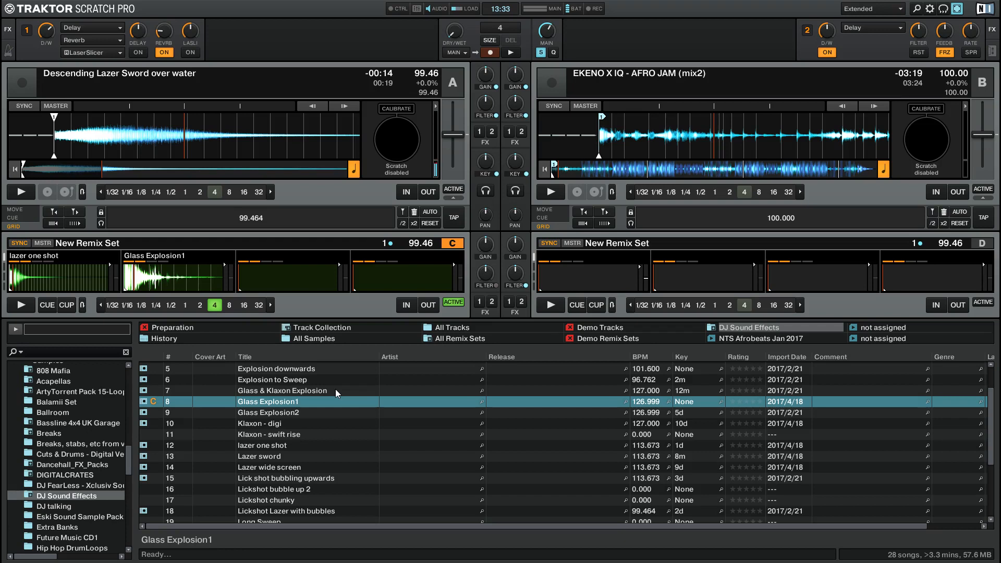
{"action": "mouse_move", "coordinate": [929, 9]}
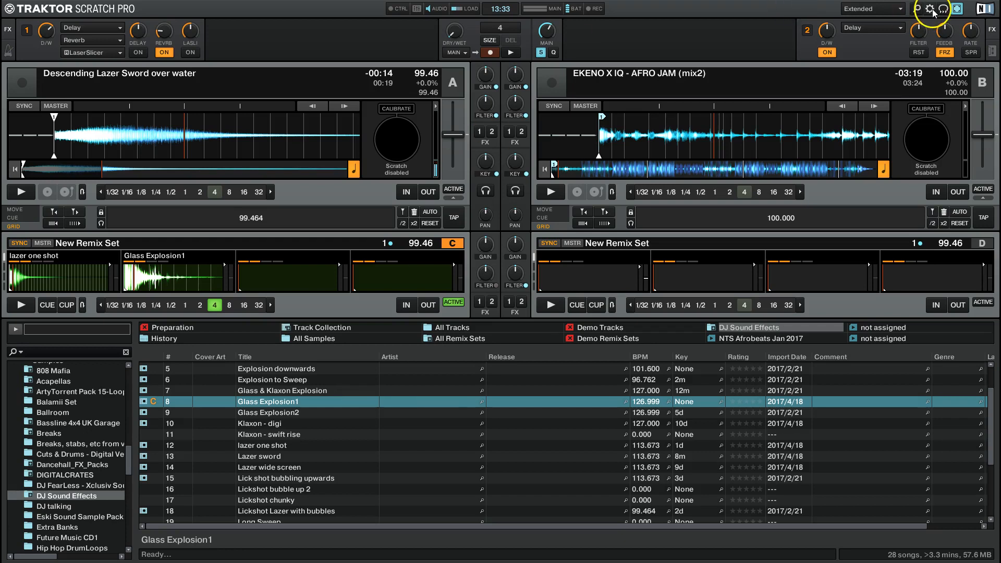
{"action": "left_click", "coordinate": [928, 9]}
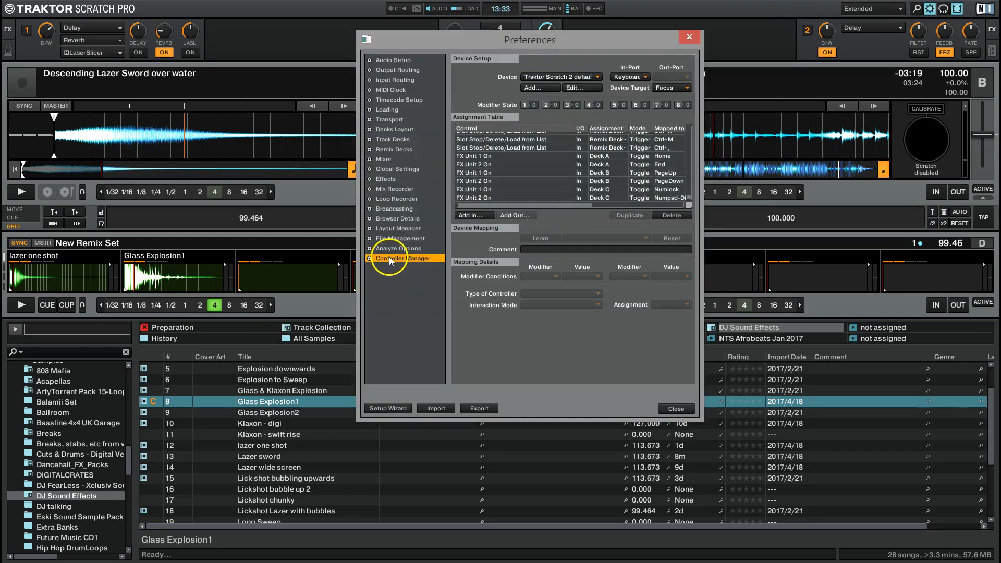
{"action": "left_click", "coordinate": [560, 76]}
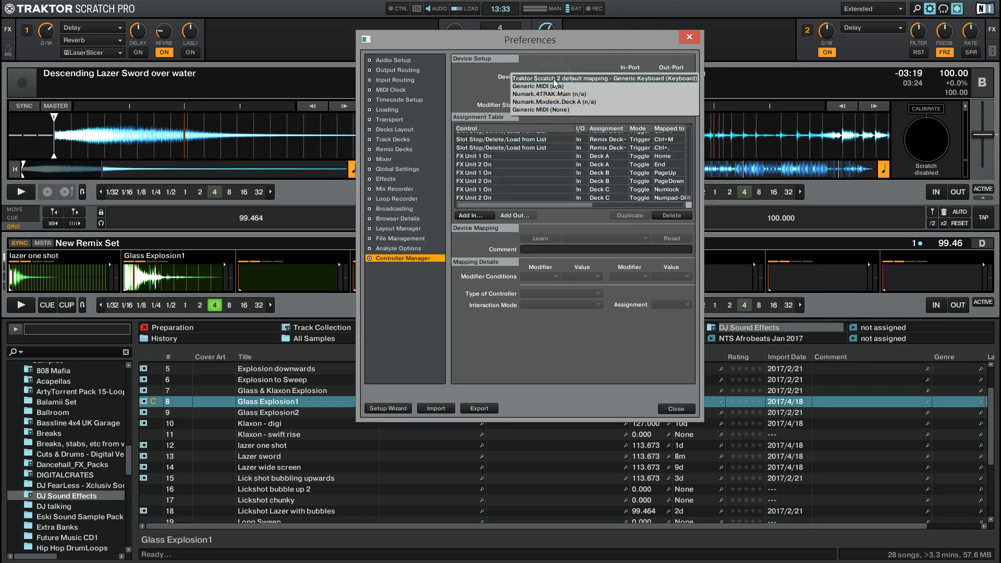
{"action": "mouse_move", "coordinate": [578, 81]}
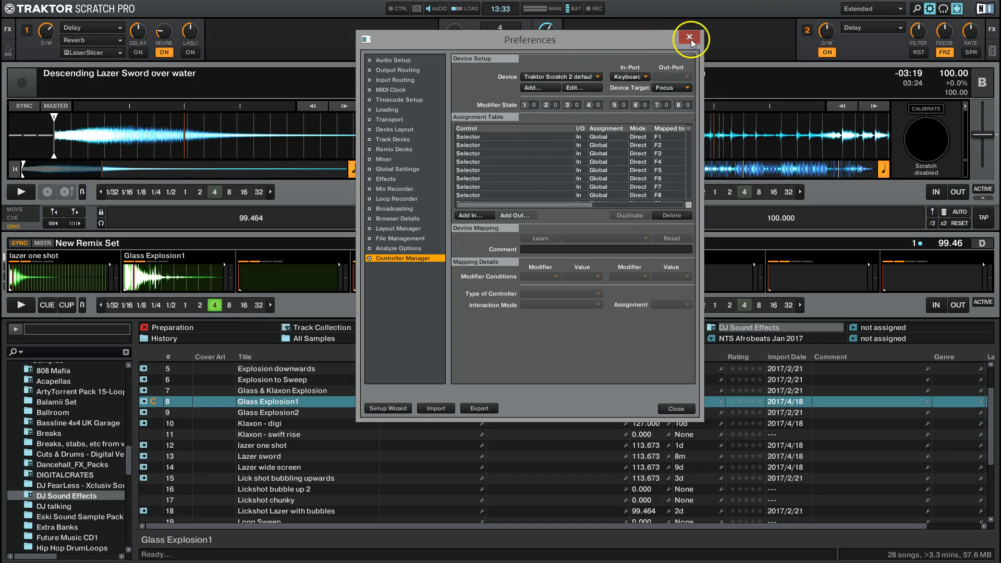
{"action": "left_click", "coordinate": [689, 39]}
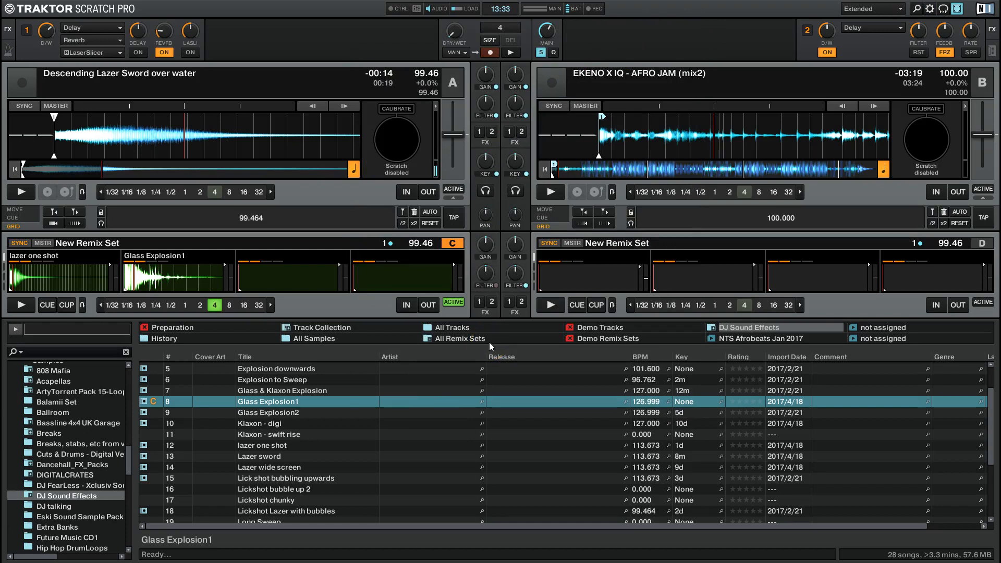
Start remix deck C playing its lazer one shot and Glass Explosion1 samples
{"action": "left_click", "coordinate": [19, 304]}
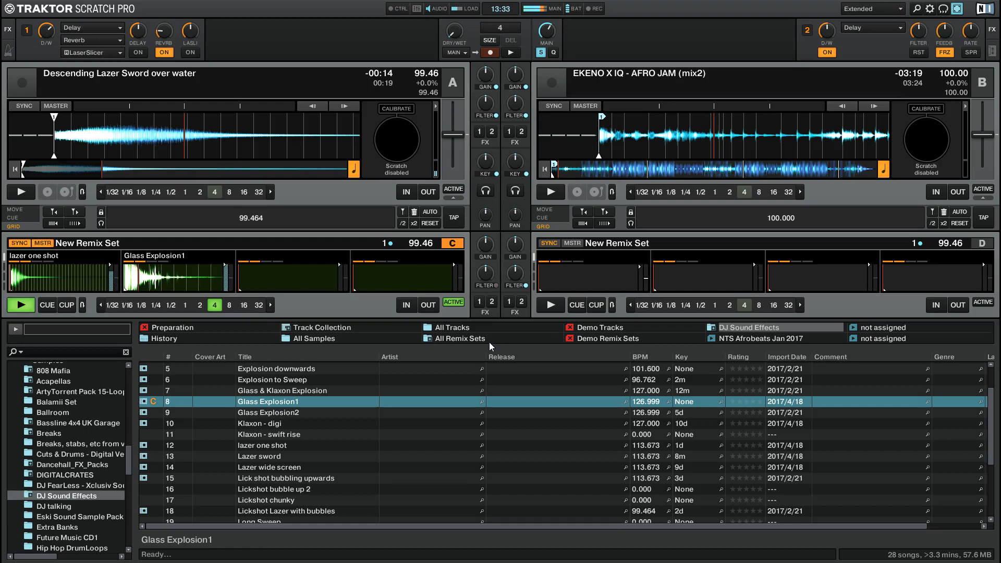
{"action": "left_click", "coordinate": [20, 305]}
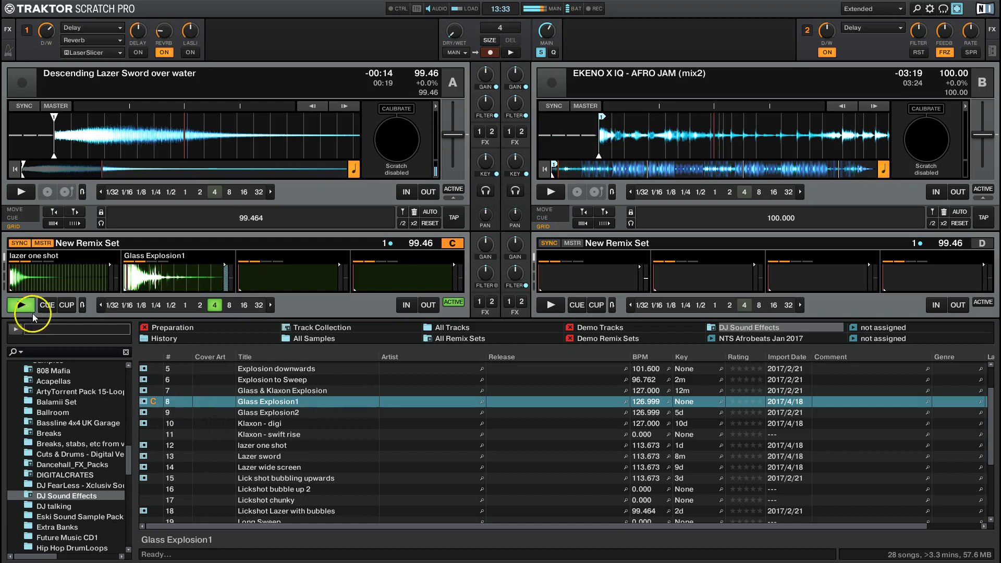
{"action": "left_click", "coordinate": [22, 304]}
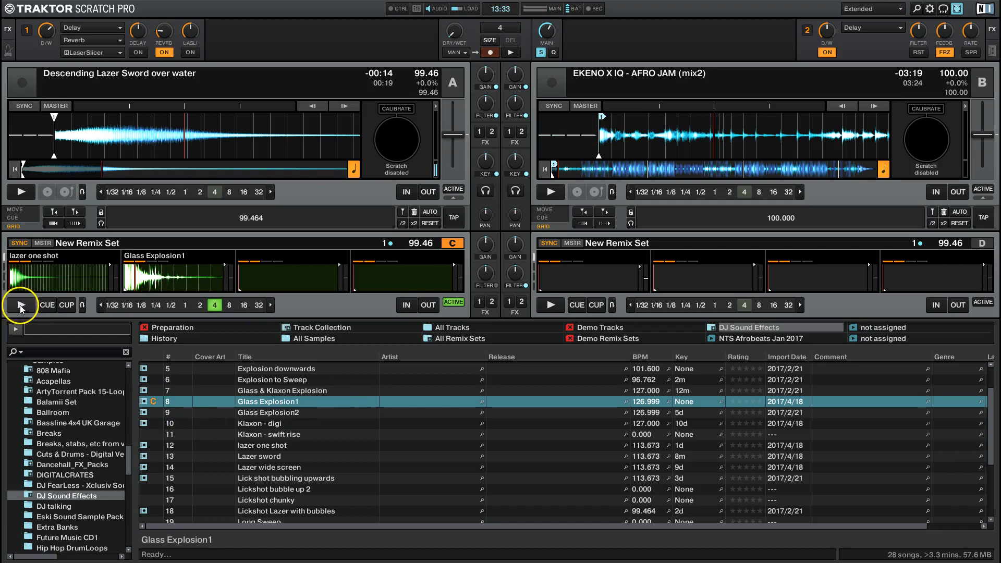
{"action": "mouse_move", "coordinate": [255, 394]}
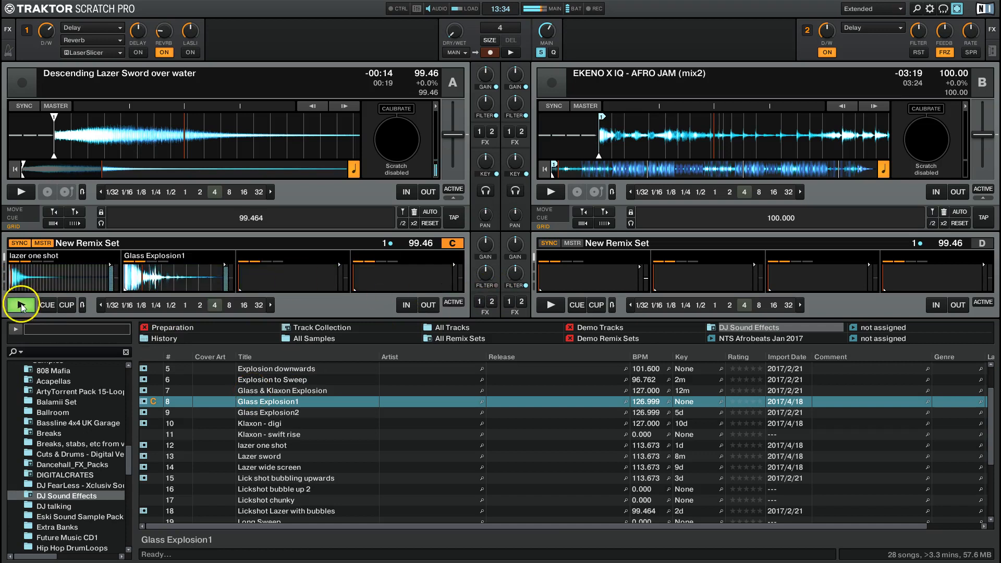
{"action": "left_click", "coordinate": [21, 305]}
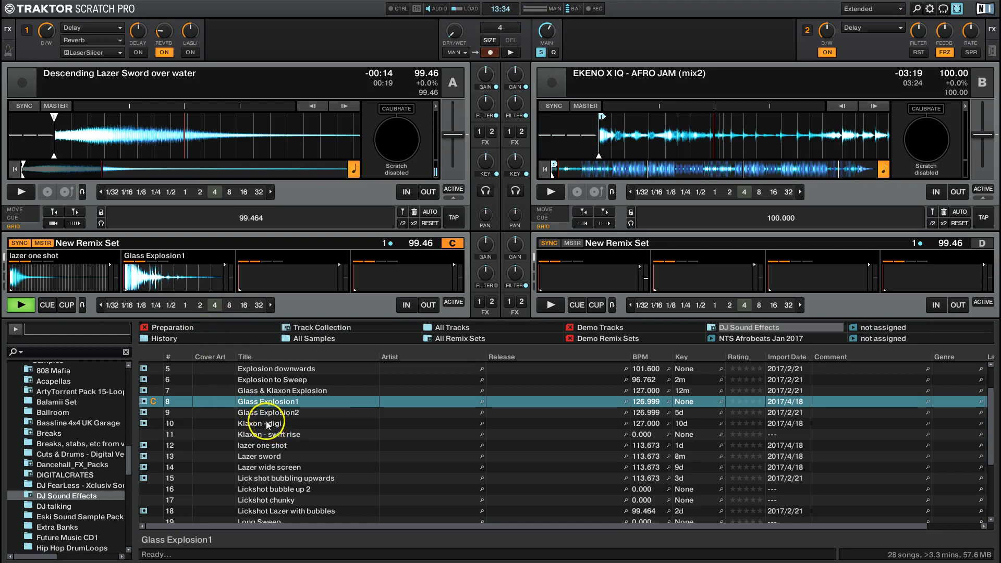
Load Lazer sword and Lickshot chunky into remix deck C slots 3 and 4
{"action": "left_click", "coordinate": [259, 456]}
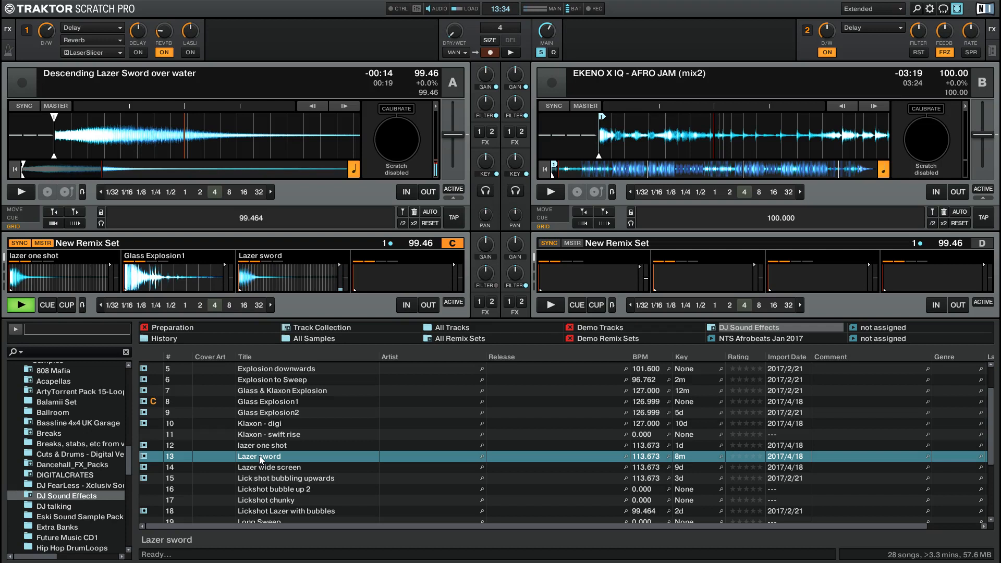
{"action": "left_click", "coordinate": [266, 499]}
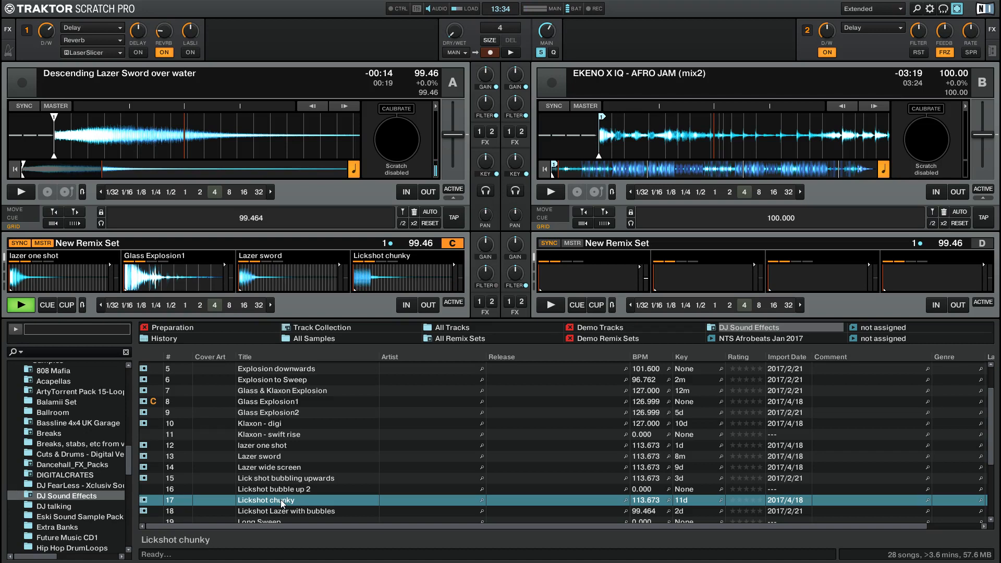
Load Sharp Lazer, Stonelove keyboard and two vocal samples into remix deck D
{"action": "scroll", "scroll_direction": "down", "scroll_amount": 3}
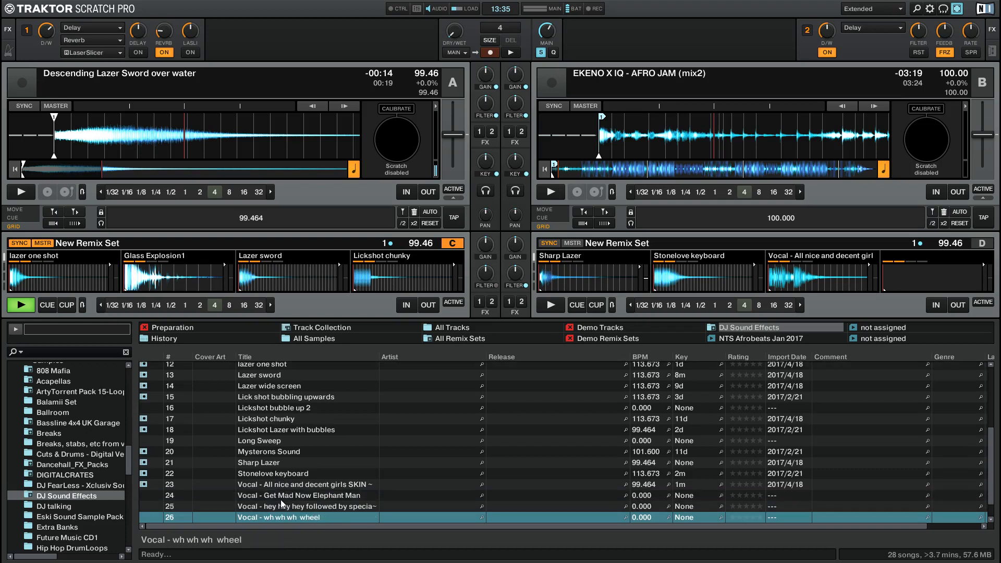
{"action": "left_click", "coordinate": [305, 506]}
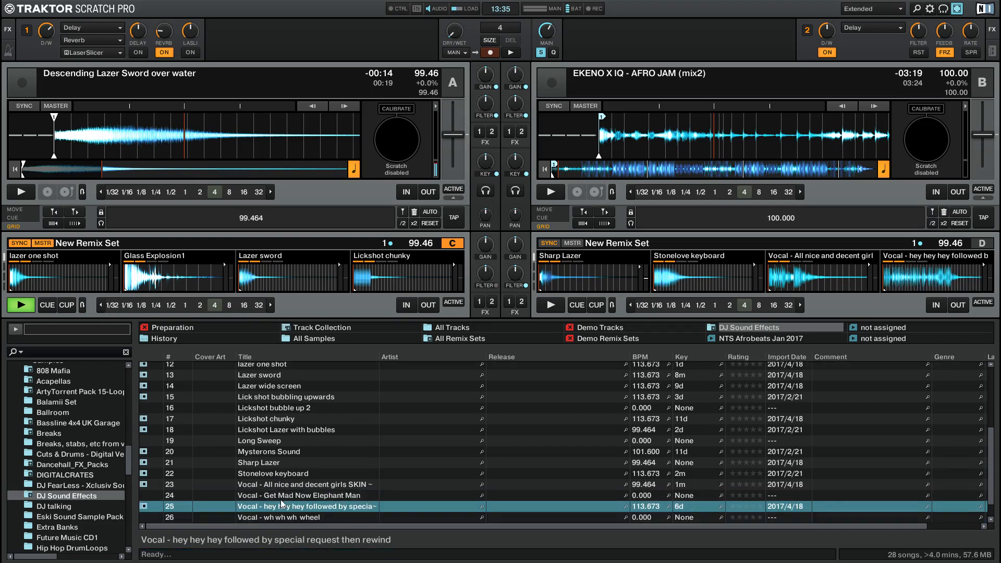
{"action": "left_click", "coordinate": [550, 304]}
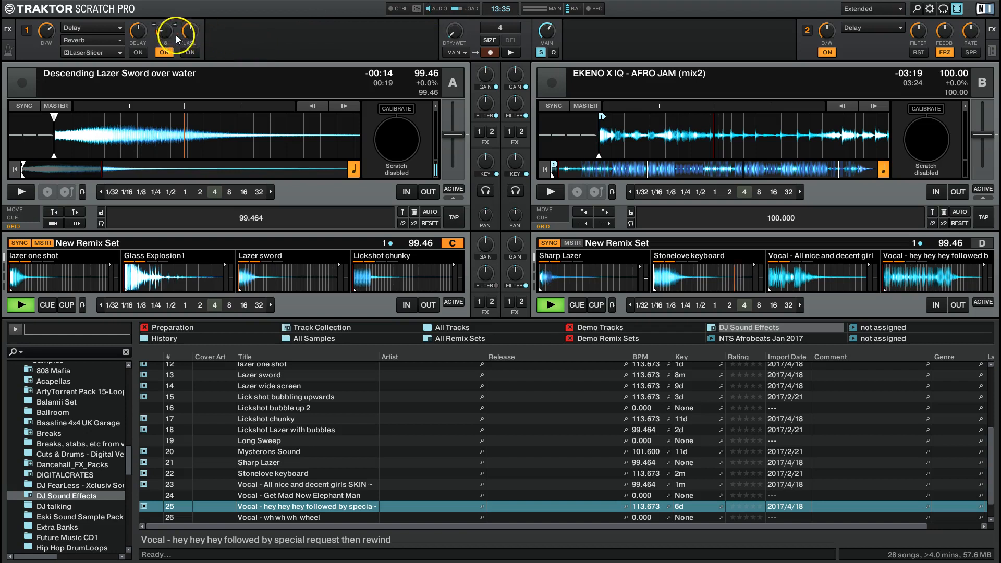
Route FX units 1 and 2 to playing deck D and dial in reverb in FX unit 1
{"action": "left_click_drag", "start_coordinate": [165, 33], "coordinate": [165, 19]}
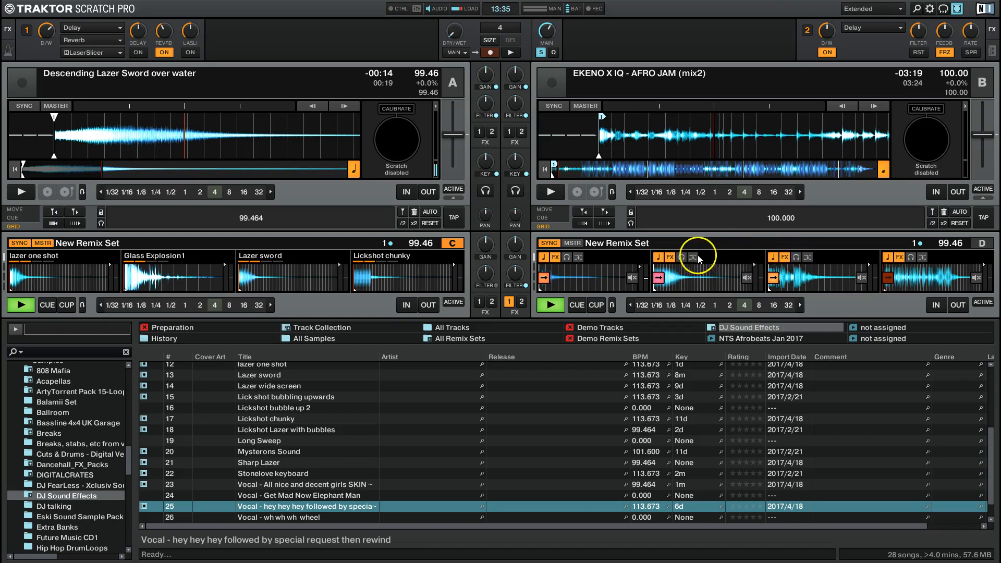
{"action": "mouse_move", "coordinate": [785, 258]}
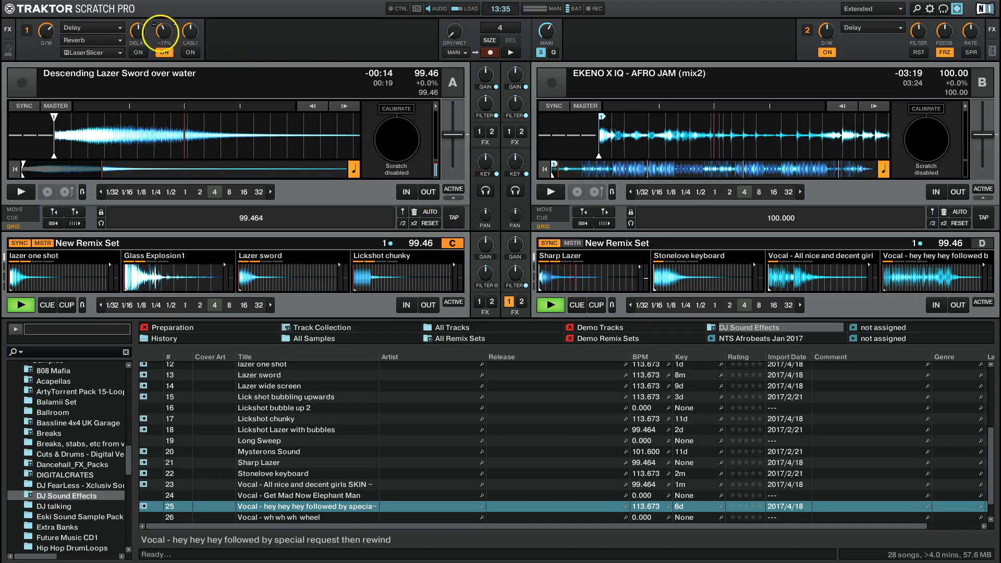
{"action": "left_click_drag", "start_coordinate": [164, 34], "coordinate": [165, 25]}
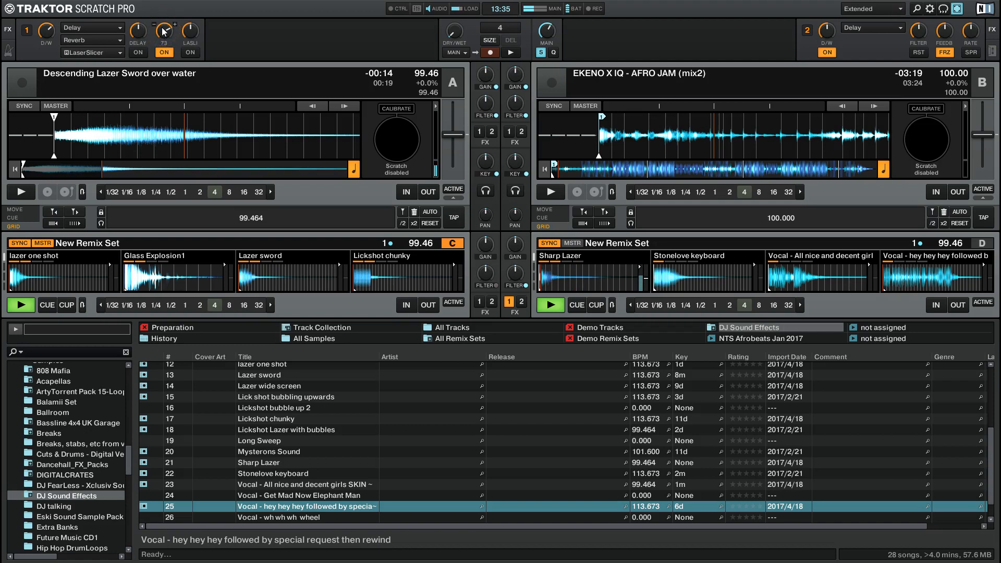
{"action": "left_click_drag", "start_coordinate": [164, 30], "coordinate": [164, 39]}
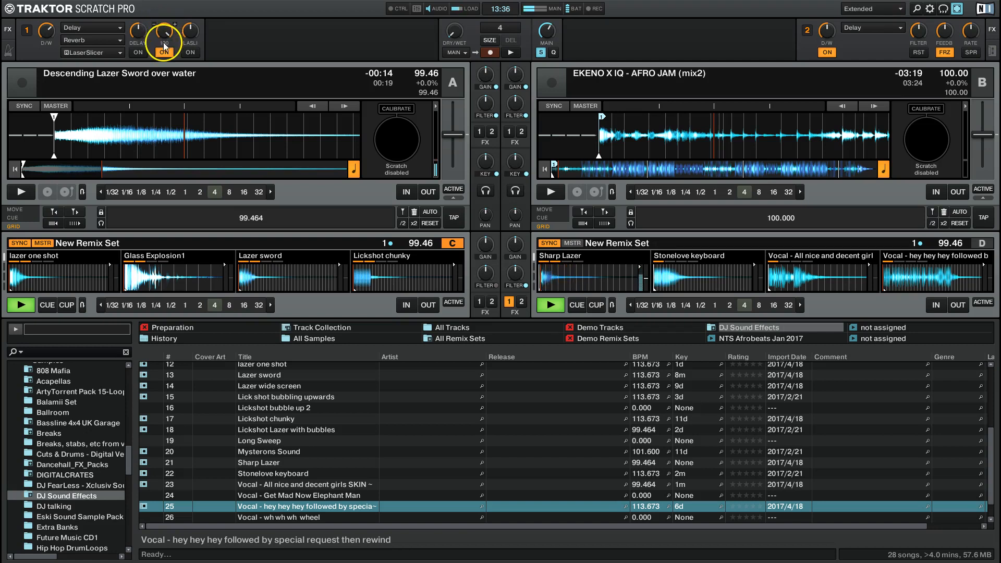
{"action": "left_click_drag", "start_coordinate": [165, 33], "coordinate": [165, 30]}
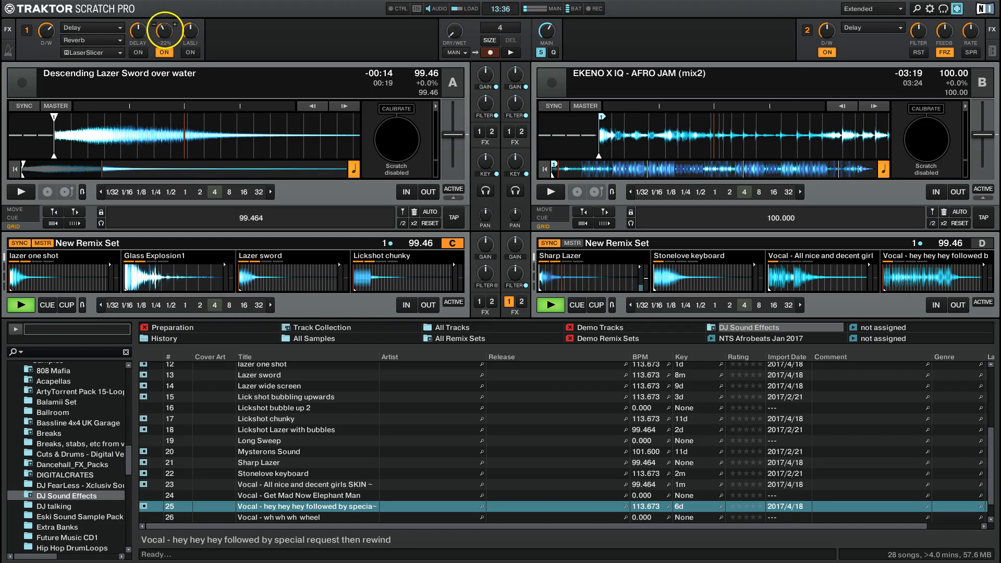
{"action": "left_click", "coordinate": [138, 52]}
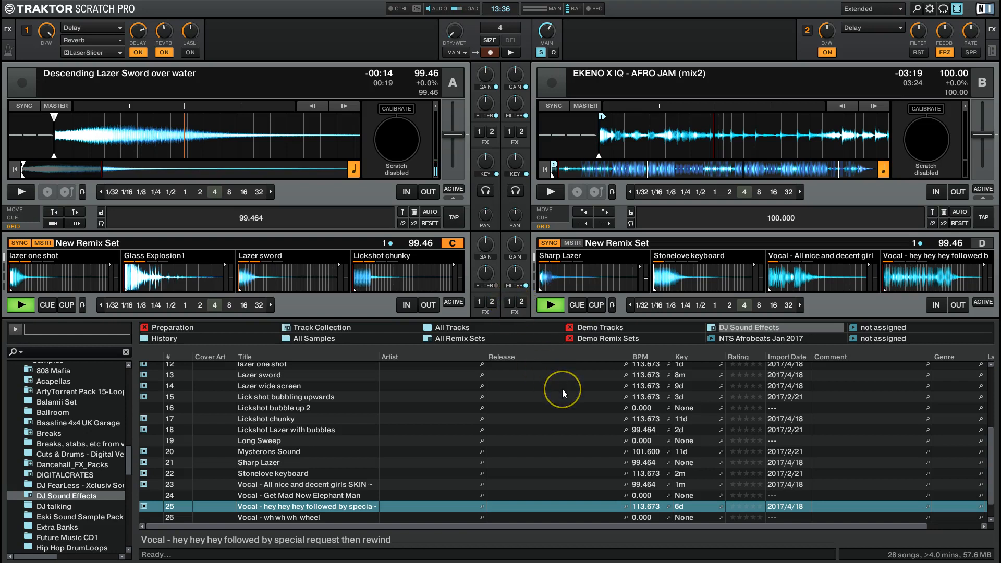
{"action": "mouse_move", "coordinate": [562, 392]}
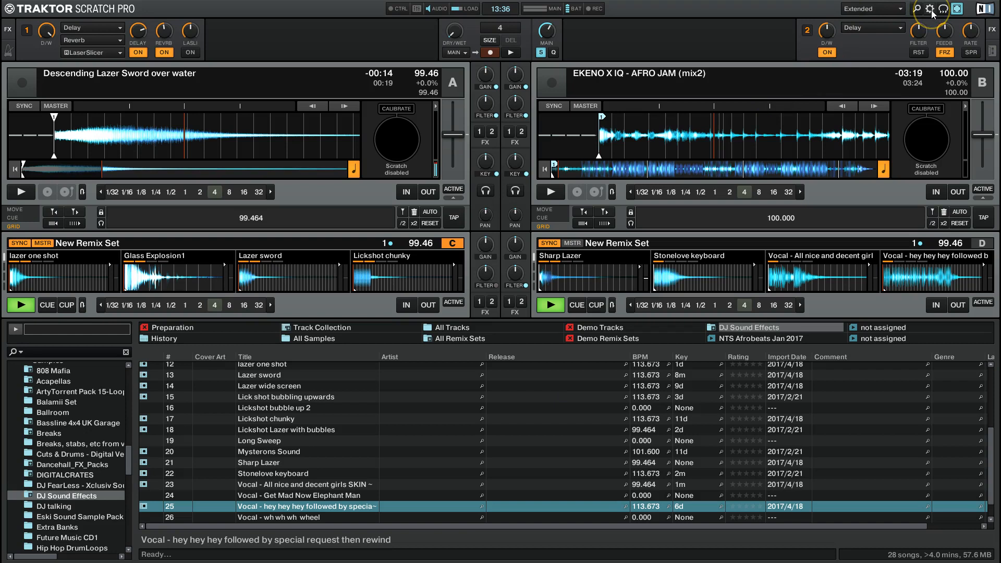
Add a Mixer > FX Unit 1 On keyboard mapping in Controller Manager
{"action": "left_click", "coordinate": [947, 8]}
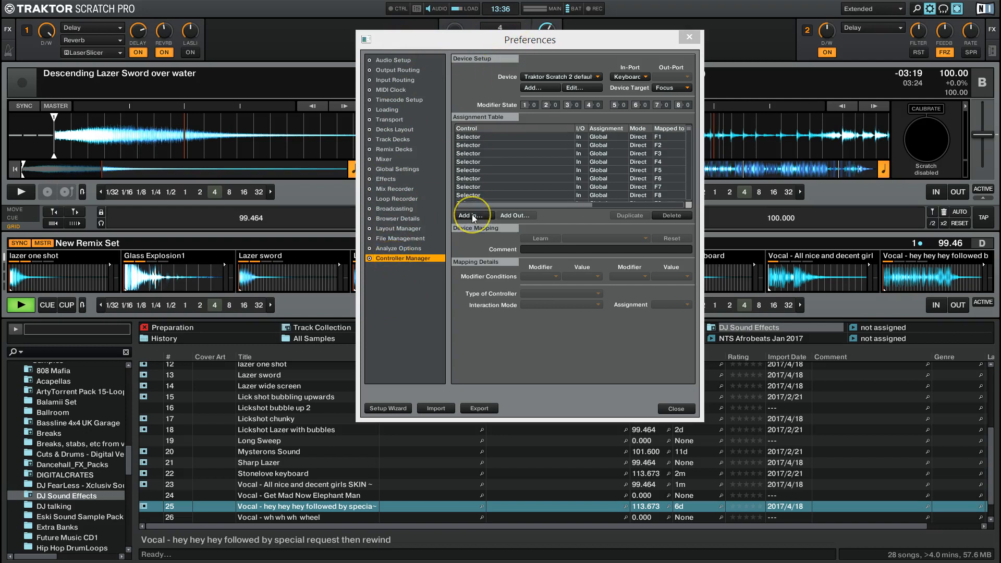
{"action": "left_click", "coordinate": [471, 214]}
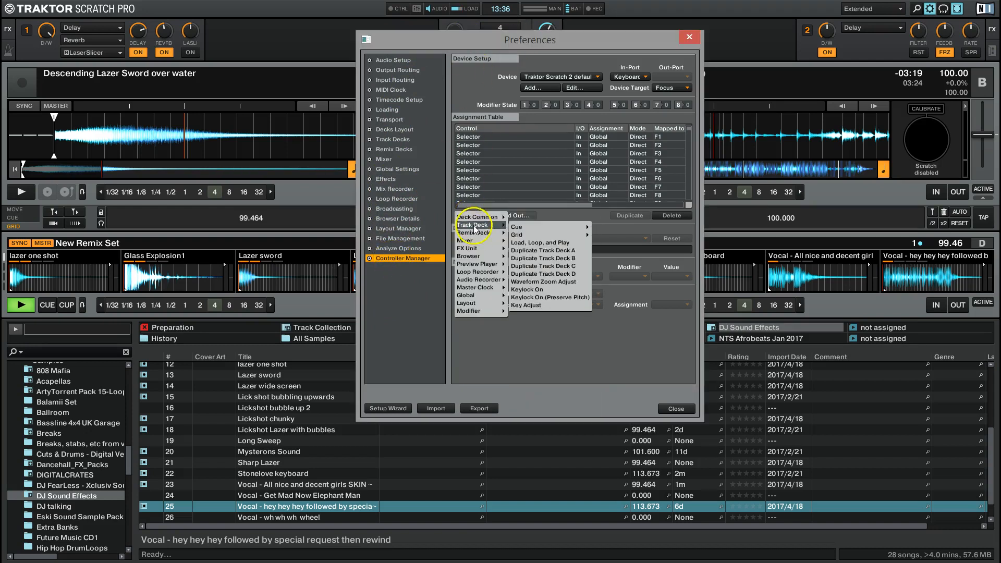
{"action": "mouse_move", "coordinate": [469, 256]}
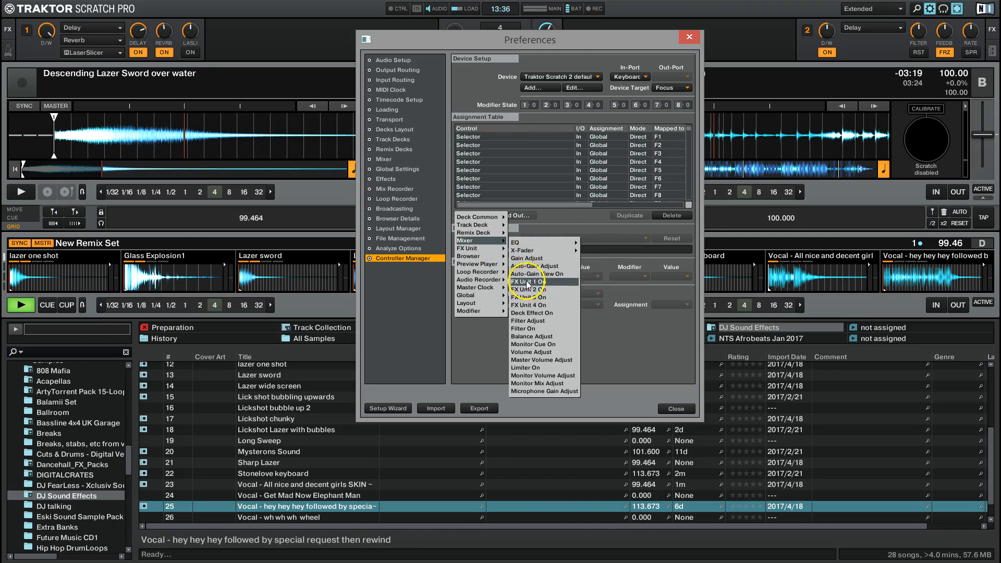
{"action": "left_click", "coordinate": [527, 280]}
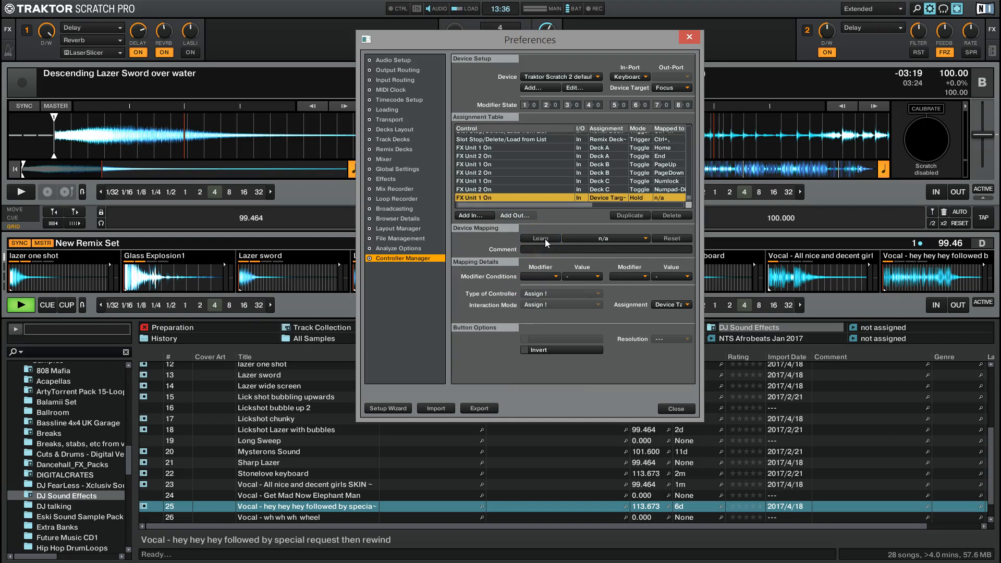
Key the FX Unit 1 On mapping to Numpad-Times, assign it to Deck D in Toggle mode
{"action": "left_click", "coordinate": [539, 238]}
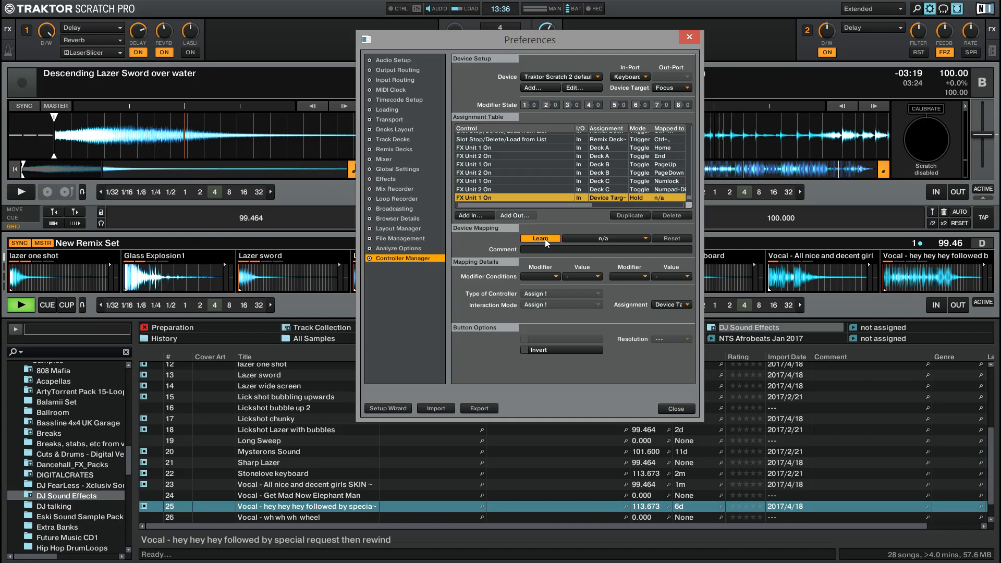
{"action": "left_click", "coordinate": [539, 237]}
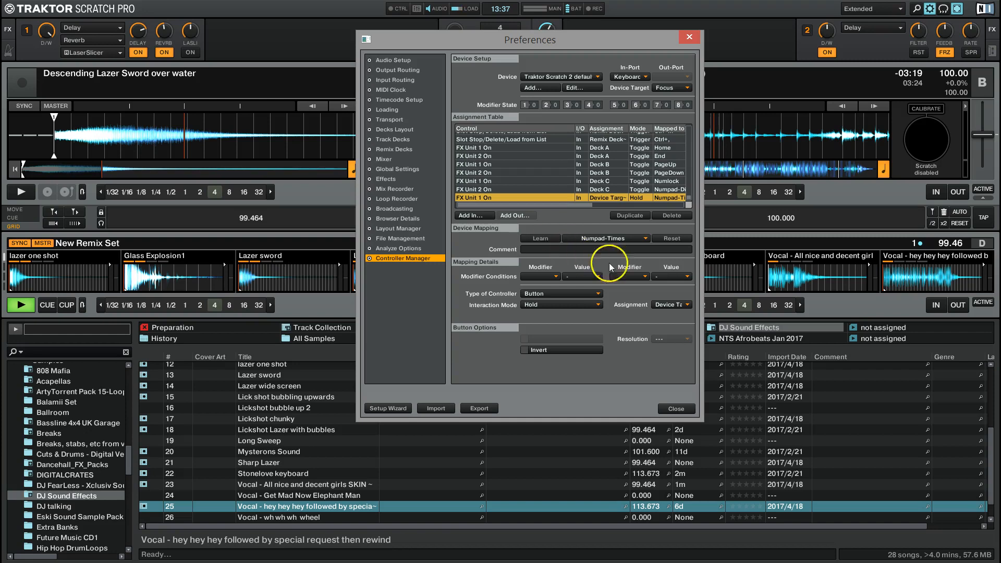
{"action": "mouse_move", "coordinate": [685, 289]}
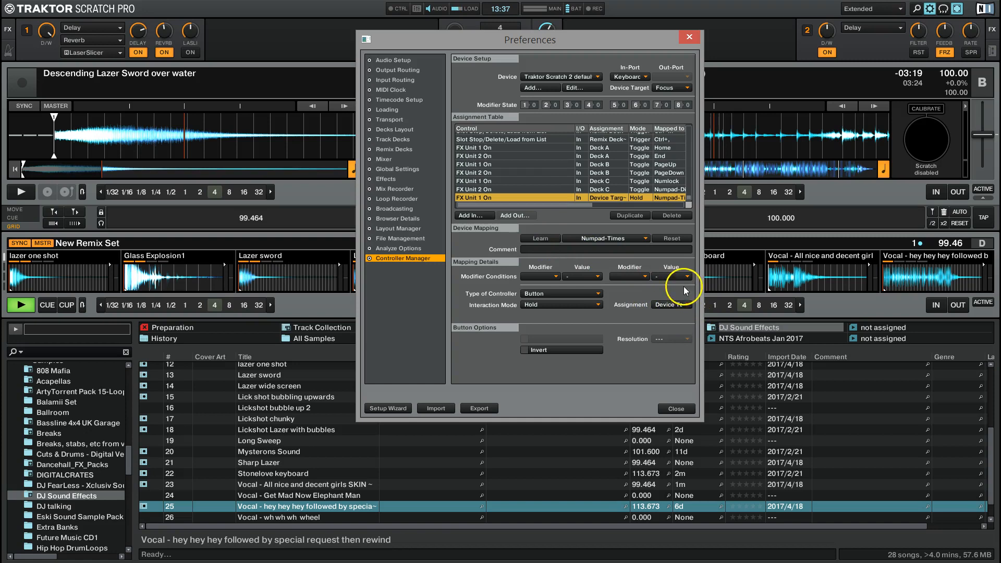
{"action": "left_click", "coordinate": [670, 303]}
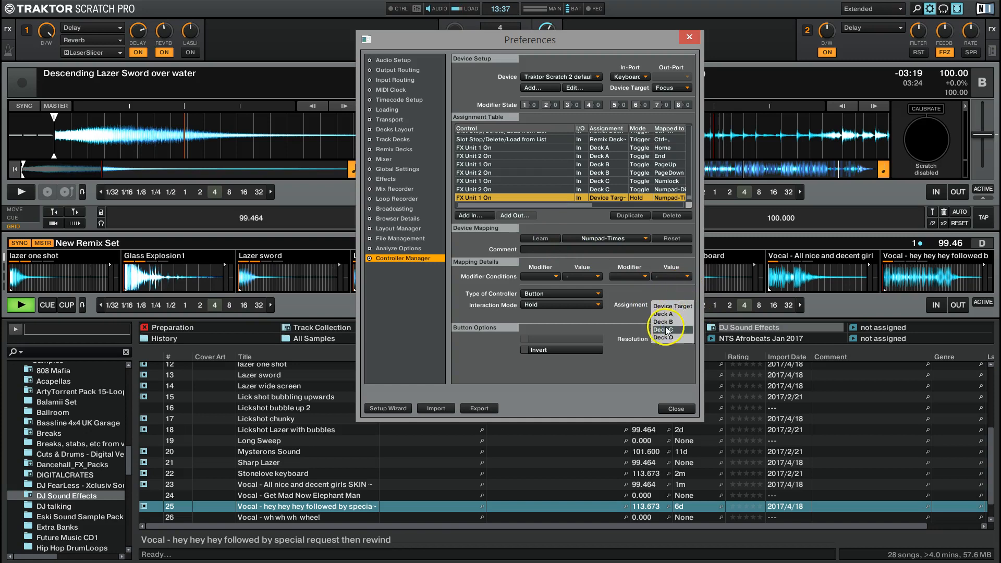
{"action": "left_click", "coordinate": [671, 337]}
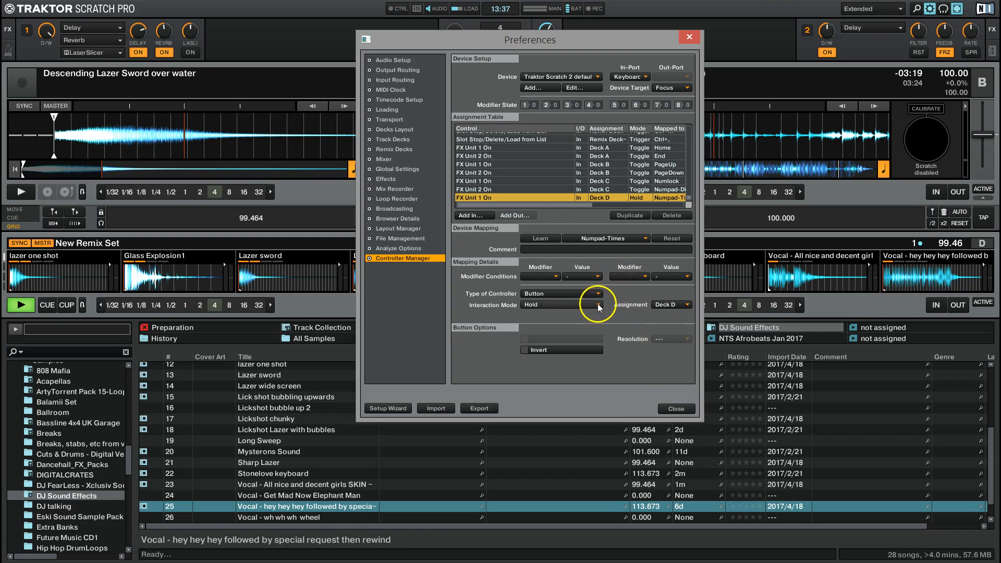
{"action": "left_click", "coordinate": [561, 305]}
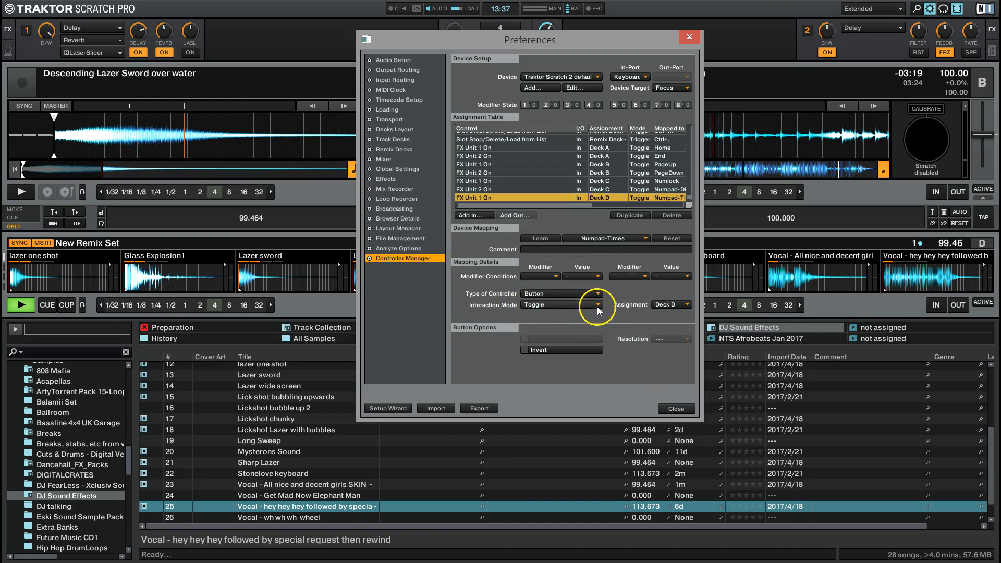
{"action": "left_click", "coordinate": [540, 238]}
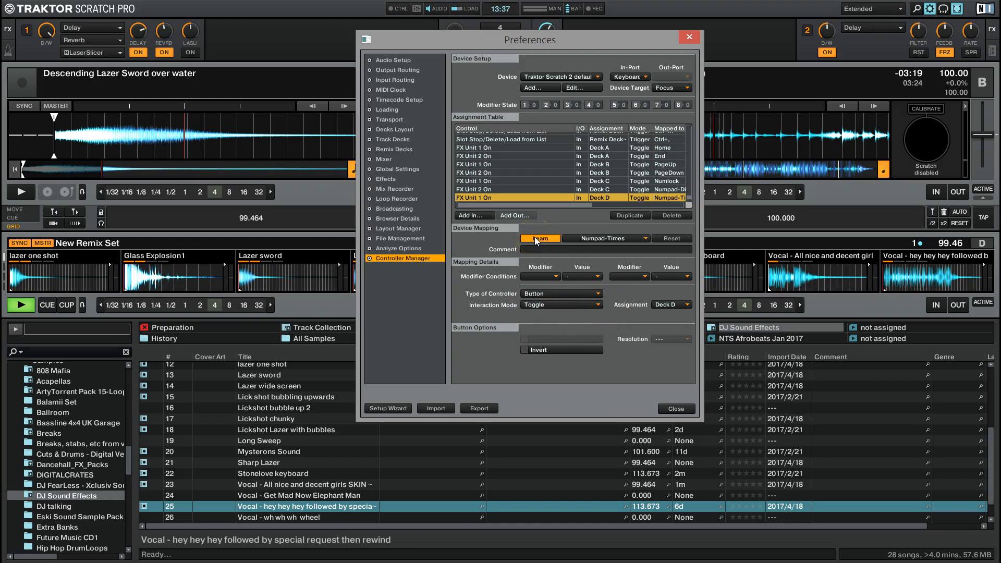
Add an FX Unit 2 On mapping on Numpad-Minus, assigned to Deck D in Toggle mode
{"action": "left_click", "coordinate": [473, 217]}
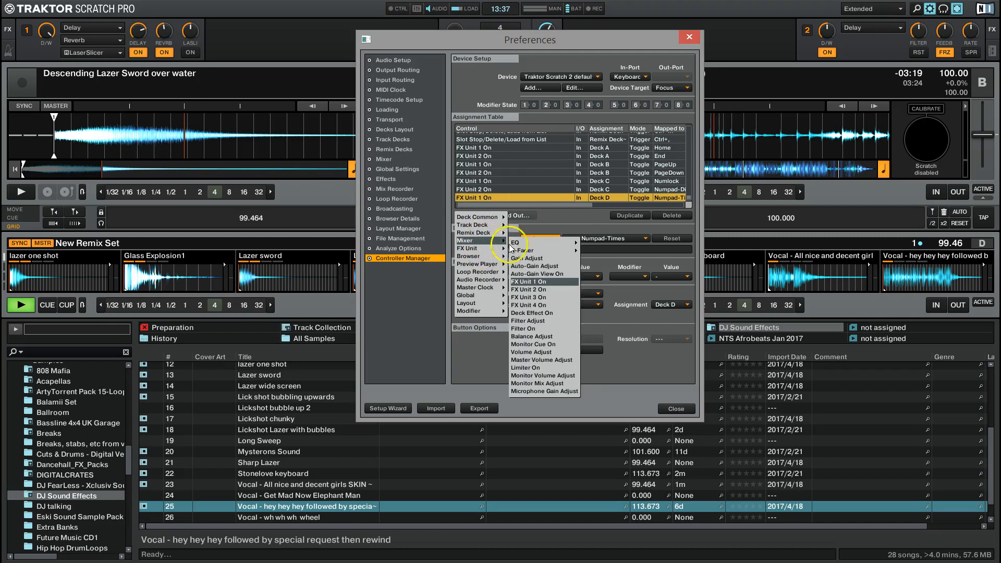
{"action": "left_click", "coordinate": [529, 289]}
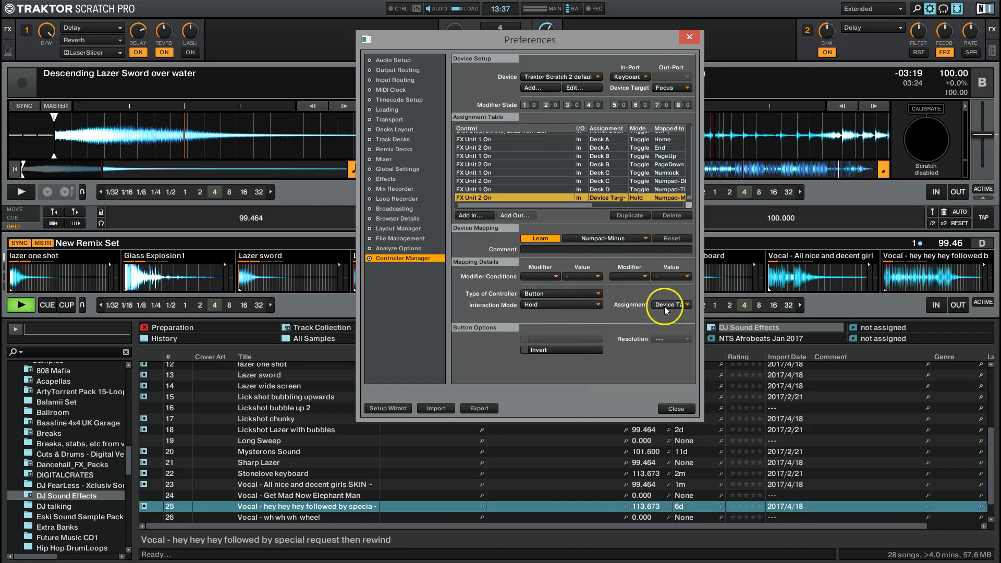
{"action": "left_click", "coordinate": [670, 304]}
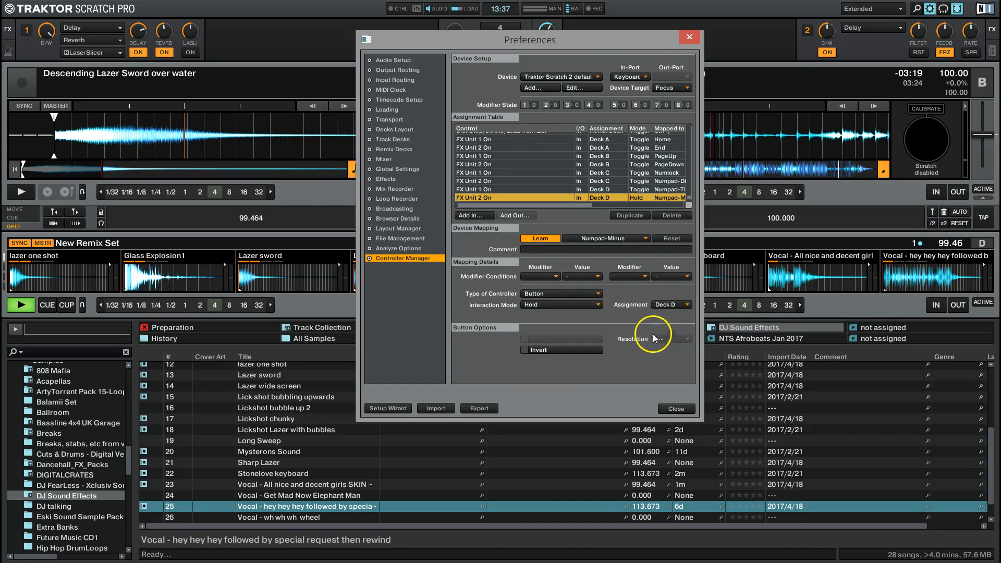
{"action": "left_click", "coordinate": [561, 304]}
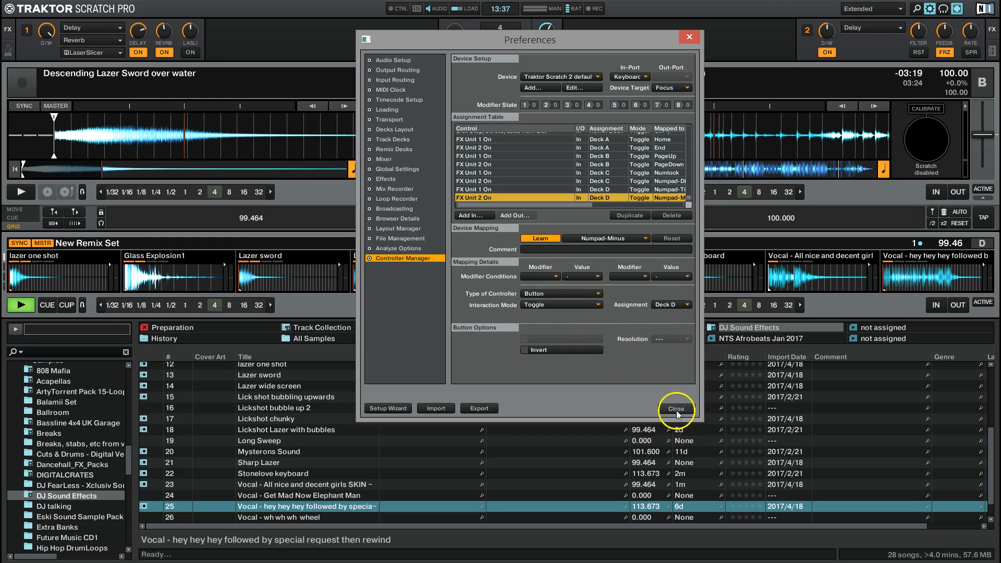
Close Preferences keeping both mappings and test the numpad hotkeys on deck D
{"action": "left_click", "coordinate": [675, 409]}
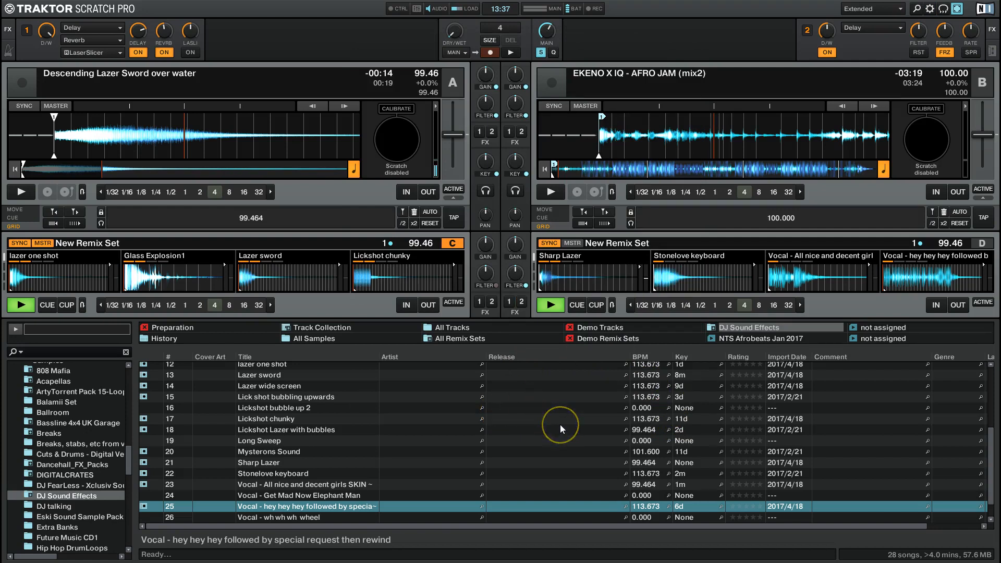
{"action": "mouse_move", "coordinate": [560, 428]}
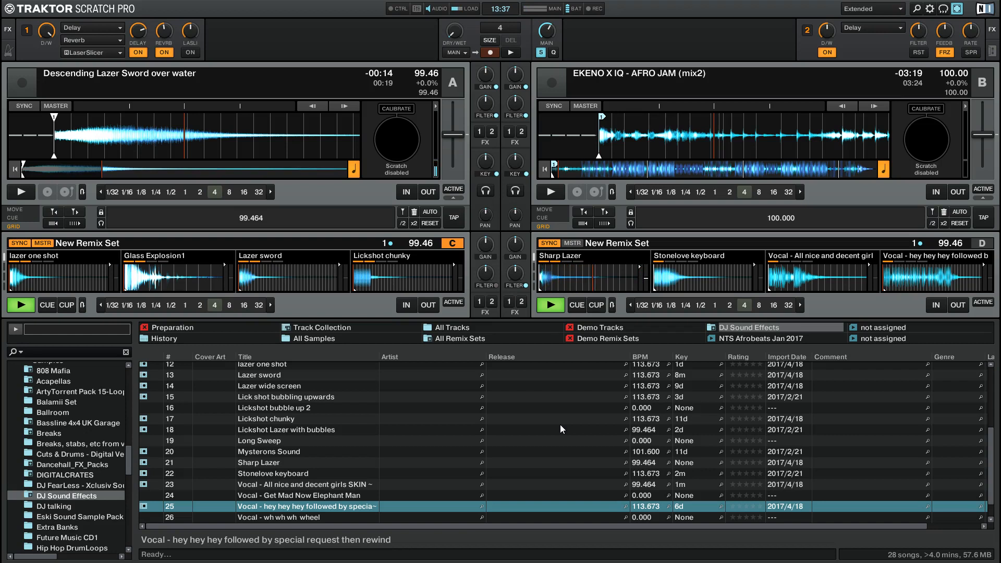
{"action": "mouse_move", "coordinate": [600, 375]}
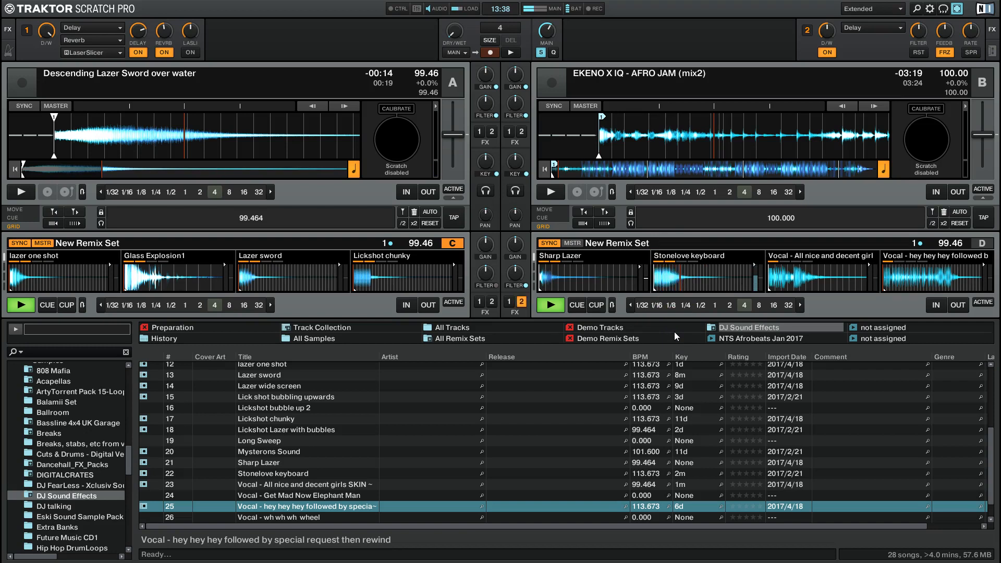
{"action": "left_click", "coordinate": [510, 301]}
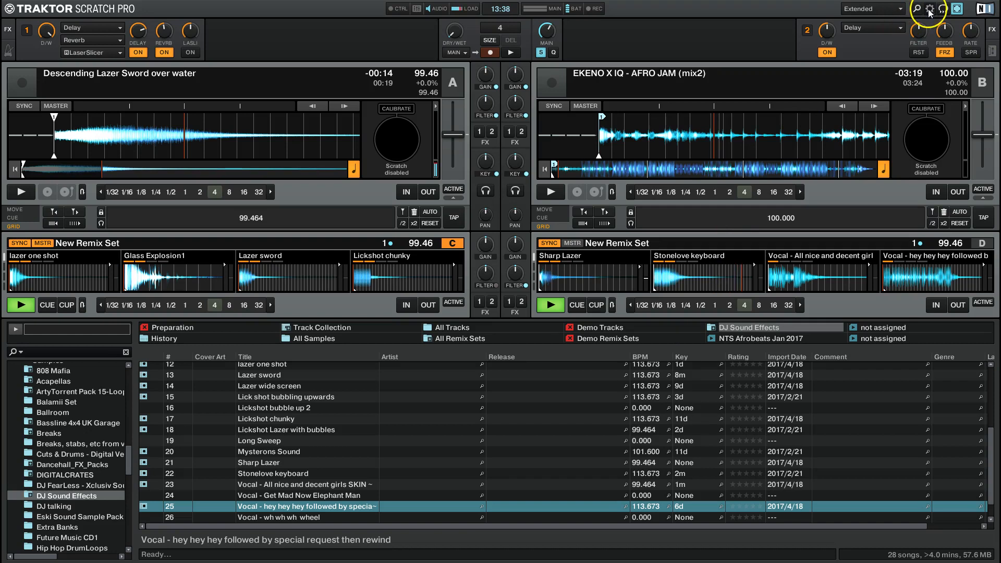
Review the Output and Input Routing pages in Preferences, ending on Output Routing with internal mixing
{"action": "left_click", "coordinate": [928, 8]}
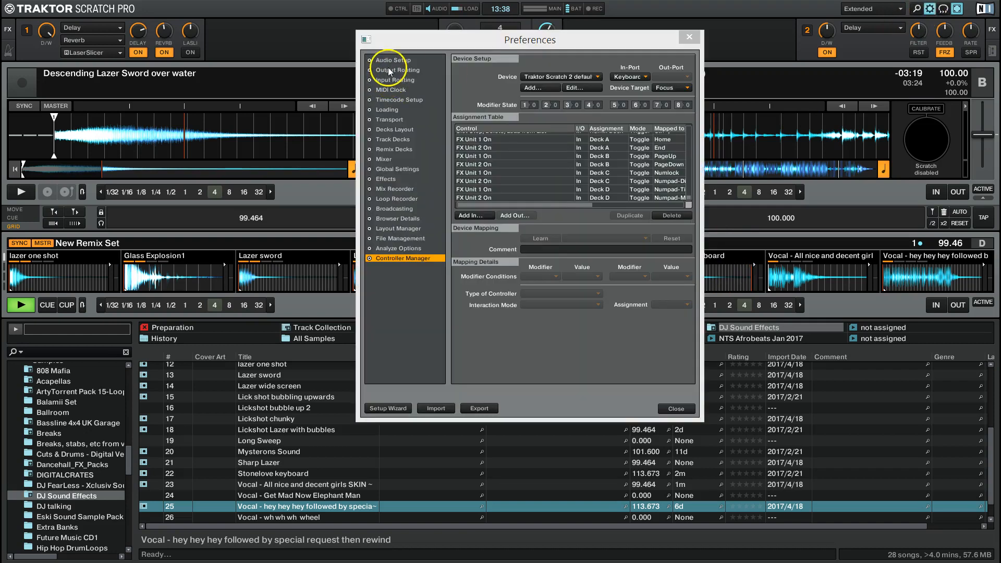
{"action": "left_click", "coordinate": [397, 69]}
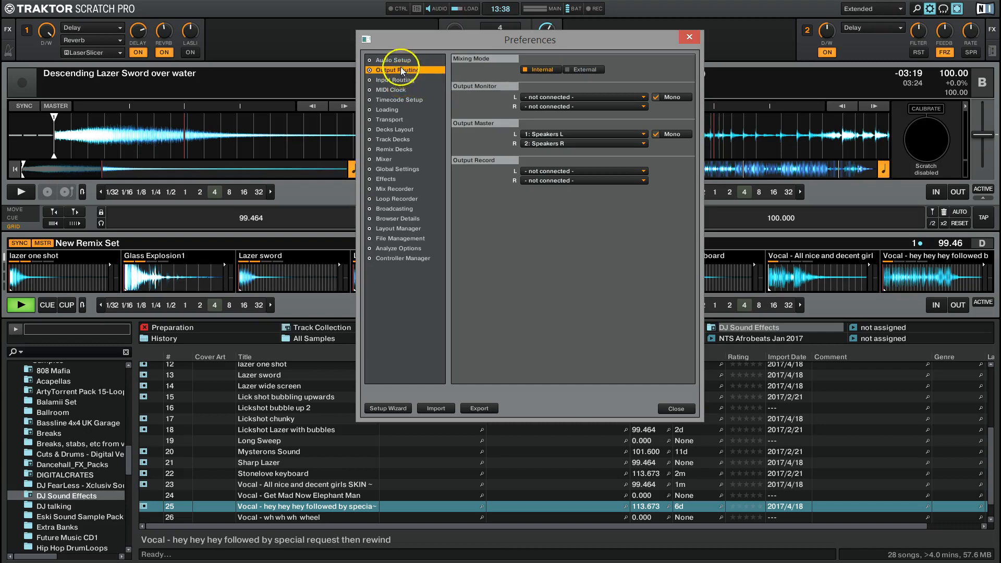
{"action": "left_click", "coordinate": [396, 79]}
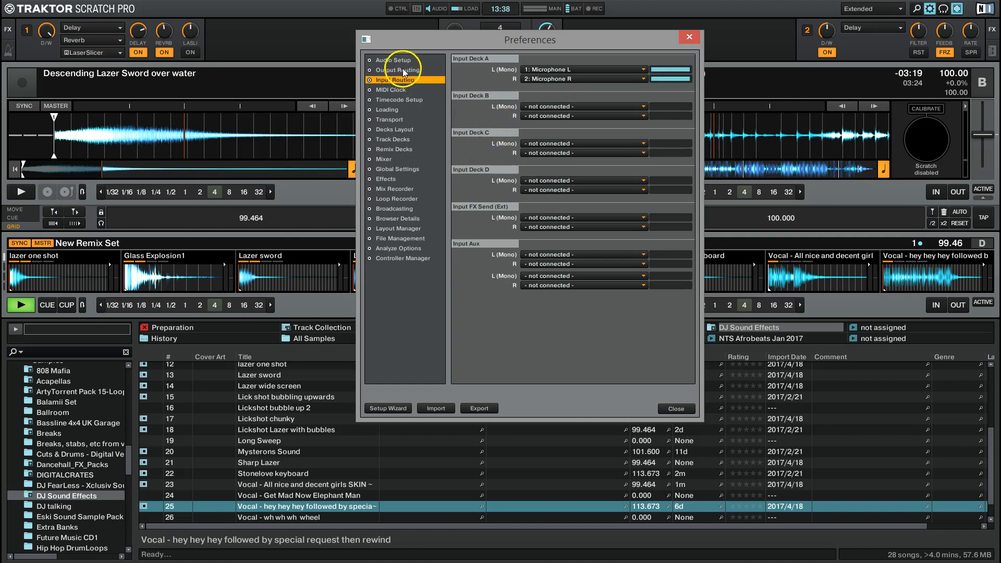
{"action": "left_click", "coordinate": [396, 70]}
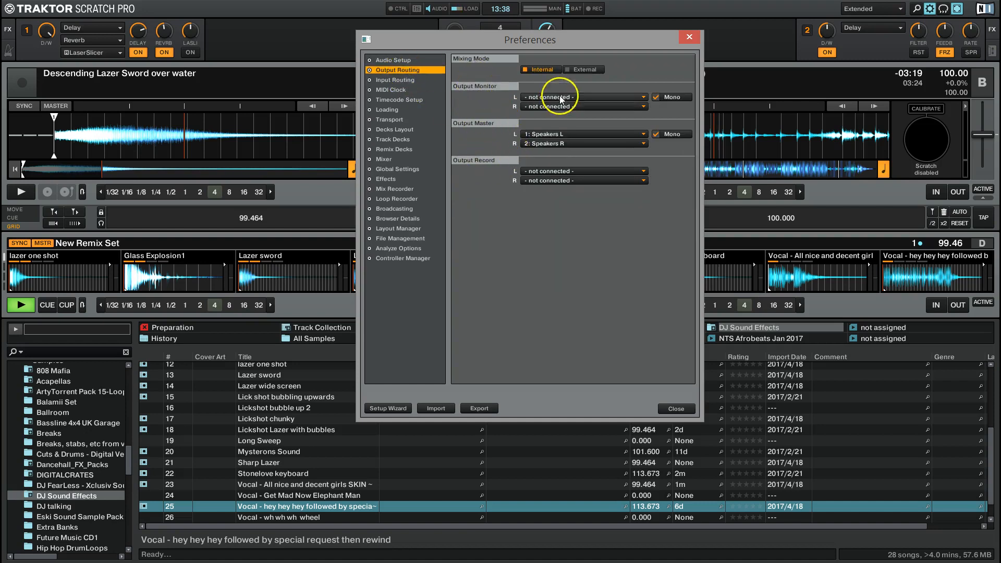
Switch Output Routing to External mixing mode with Deck A to the speakers and close Preferences
{"action": "left_click", "coordinate": [565, 69]}
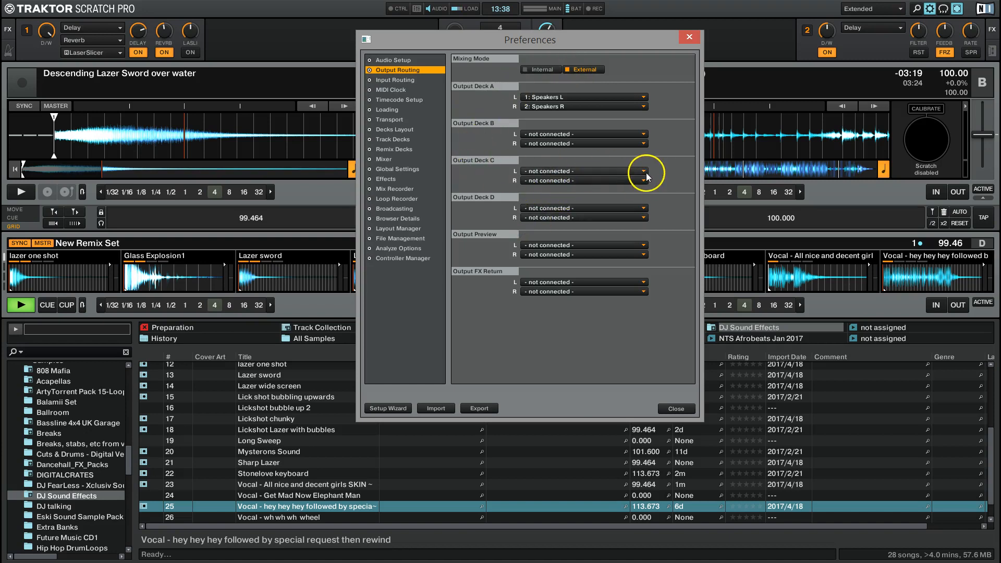
{"action": "mouse_move", "coordinate": [648, 174]}
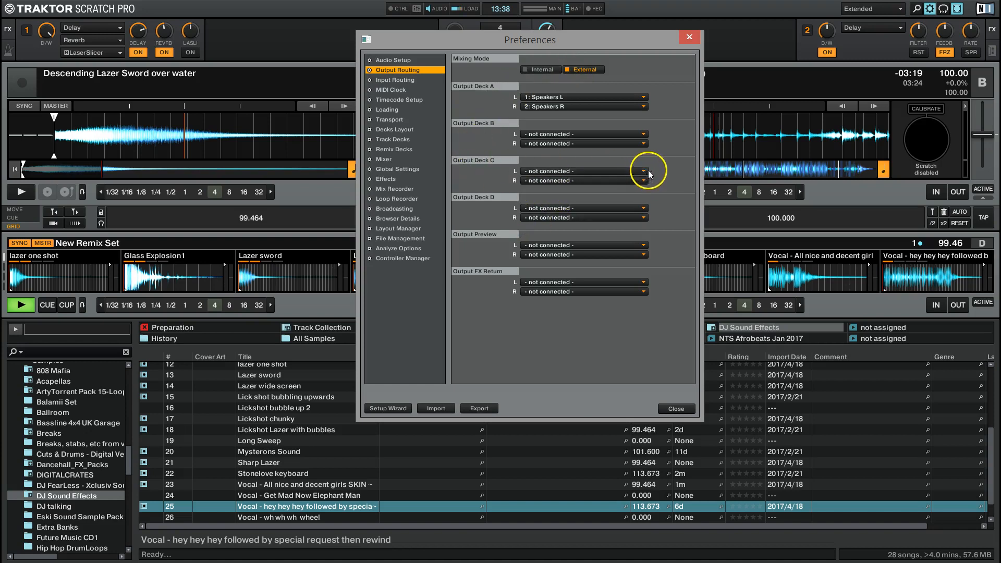
{"action": "mouse_move", "coordinate": [663, 178]}
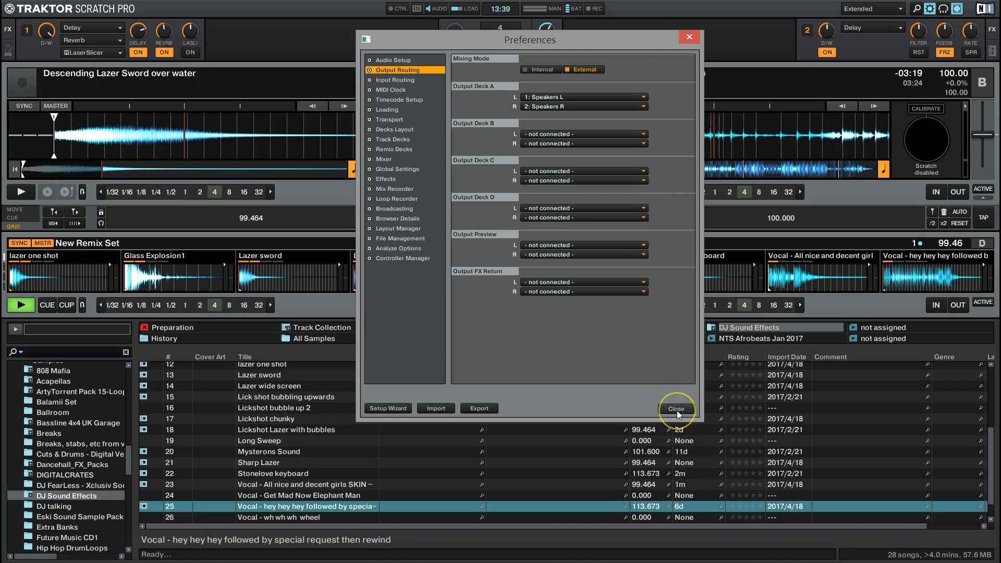
{"action": "mouse_move", "coordinate": [586, 175]}
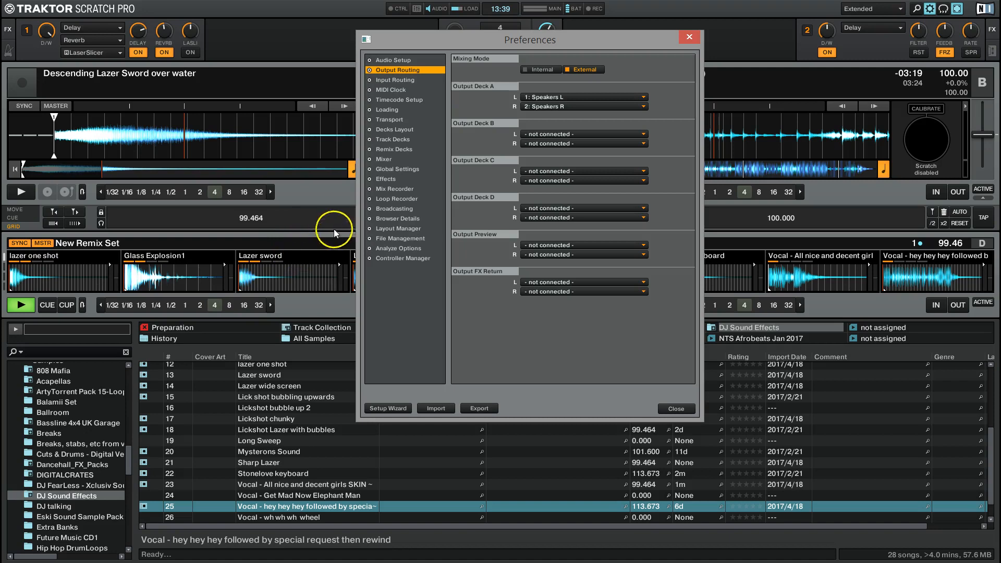
{"action": "mouse_move", "coordinate": [494, 214]}
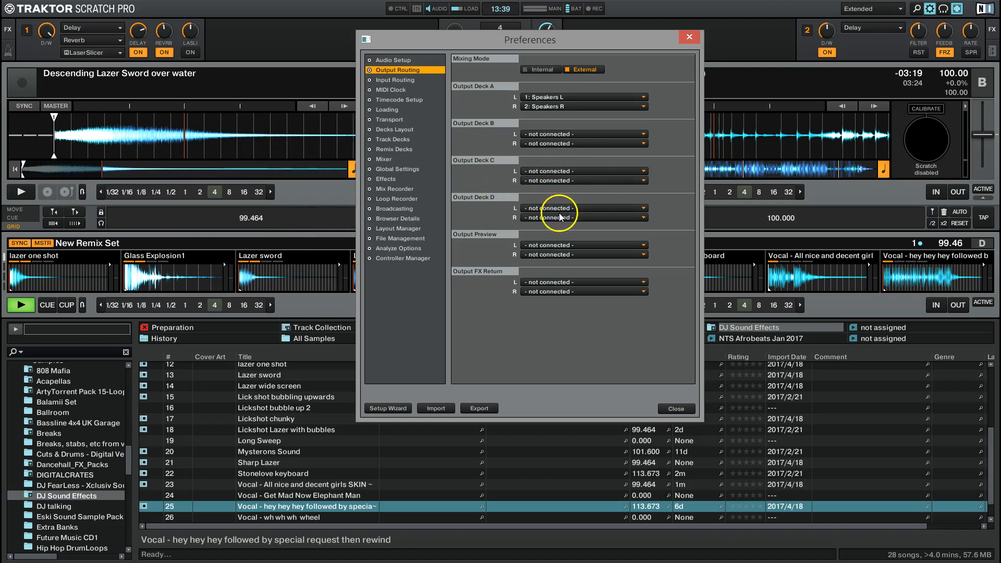
{"action": "mouse_move", "coordinate": [619, 248]}
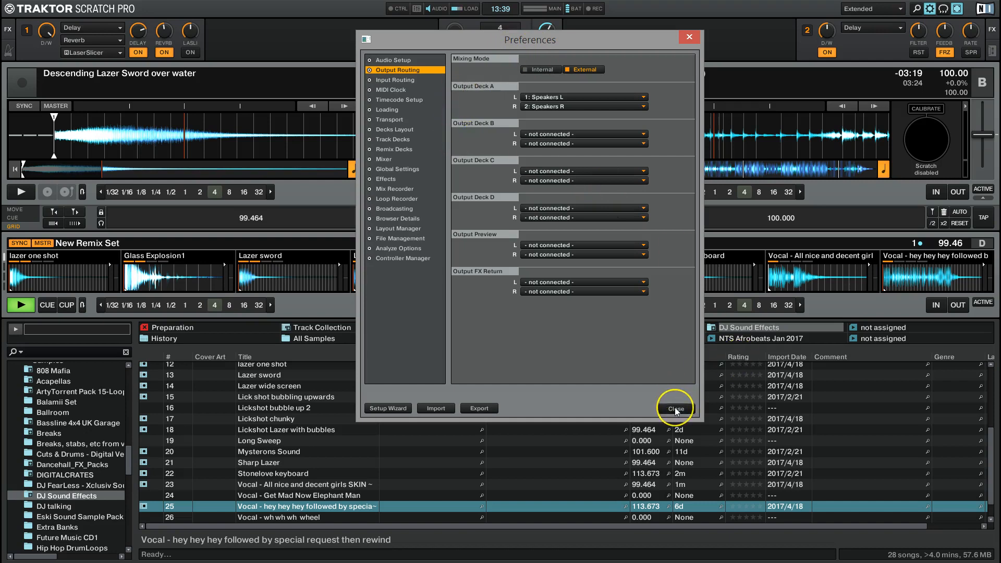
{"action": "left_click", "coordinate": [674, 407]}
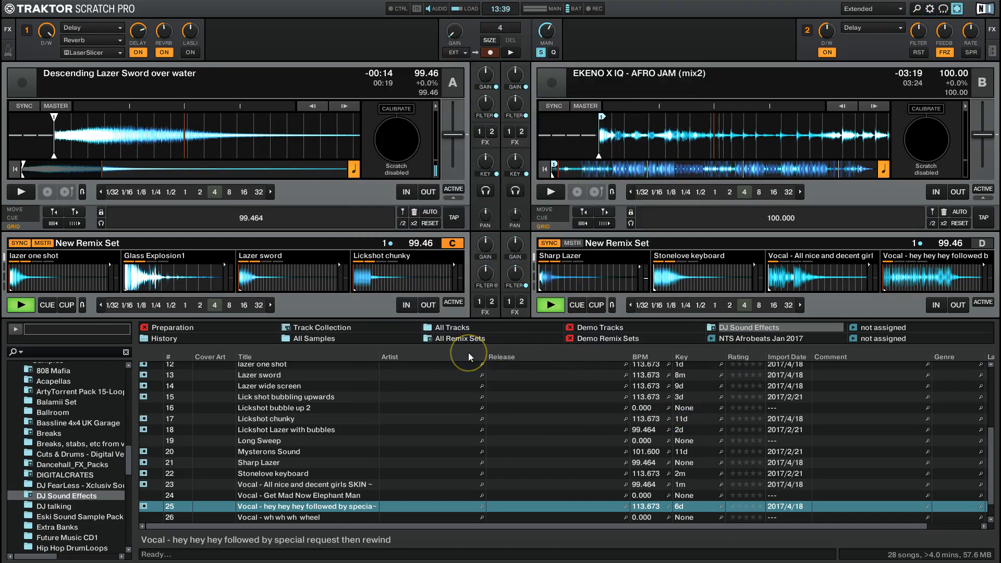